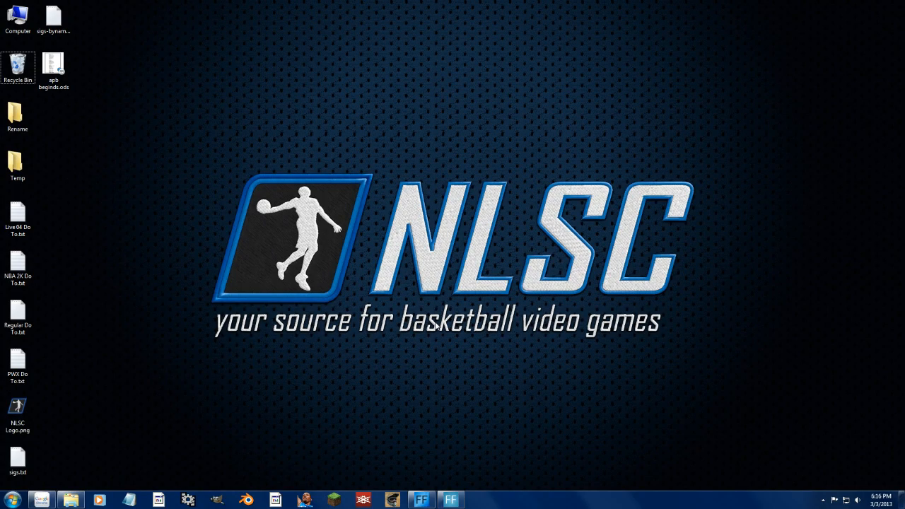
mouse_move(226, 322)
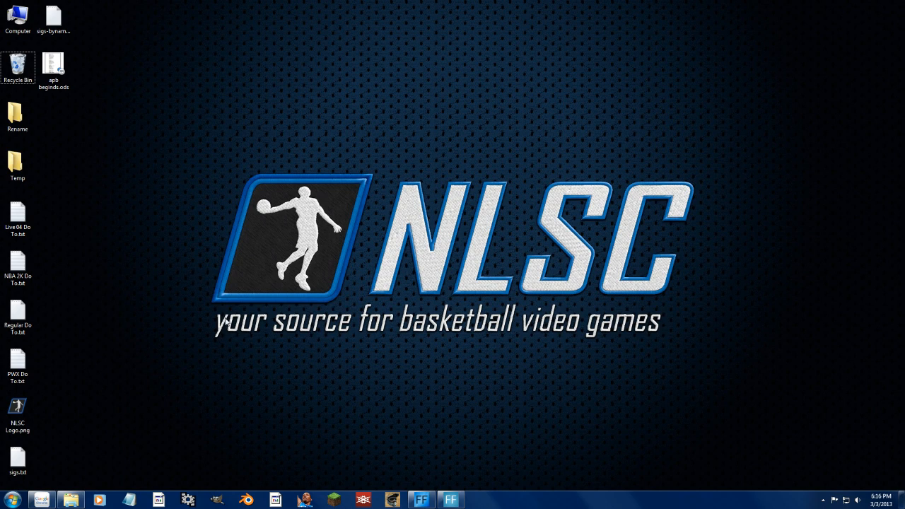
mouse_move(133, 311)
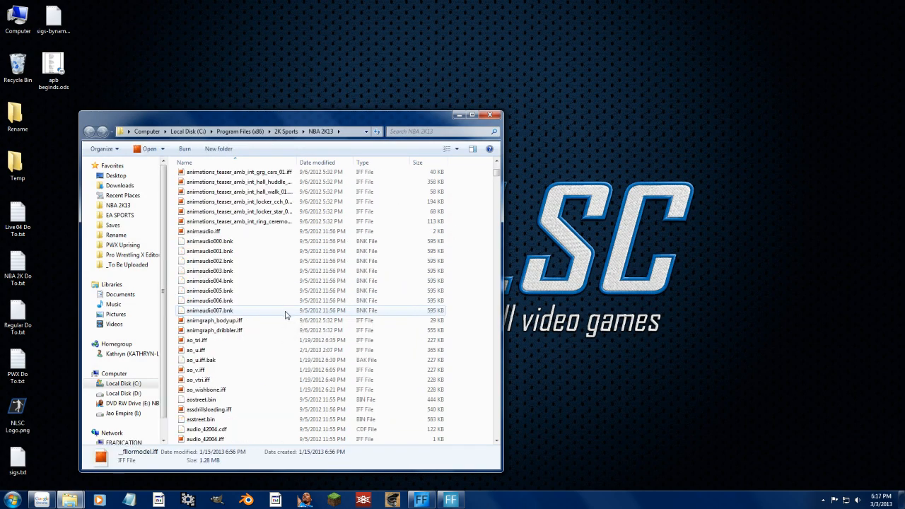
Step: Bring the Chrome window with the NLSC NBA 2K13 Cyberface ID List to the front
click(439, 131)
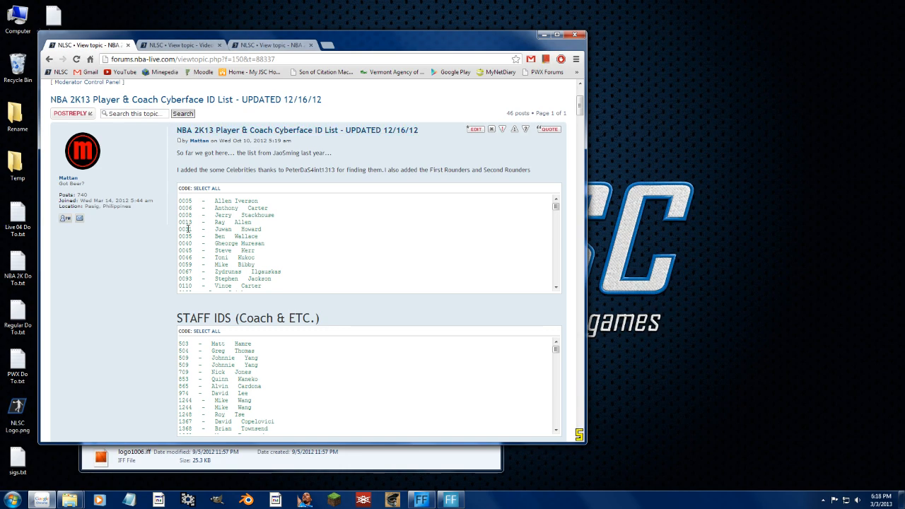
Step: Scroll the NLSC thread to the NBA 2K13 File Structure list of uniform file names
click(272, 45)
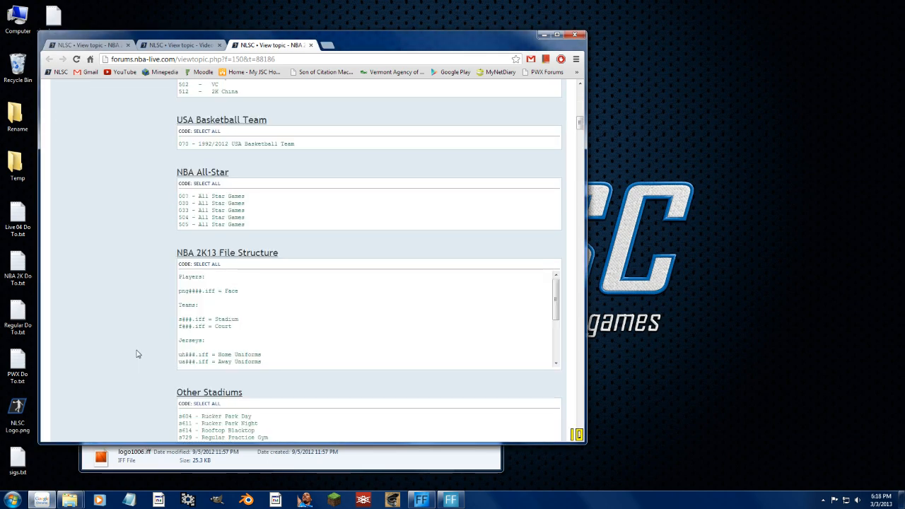
scroll(down, 3)
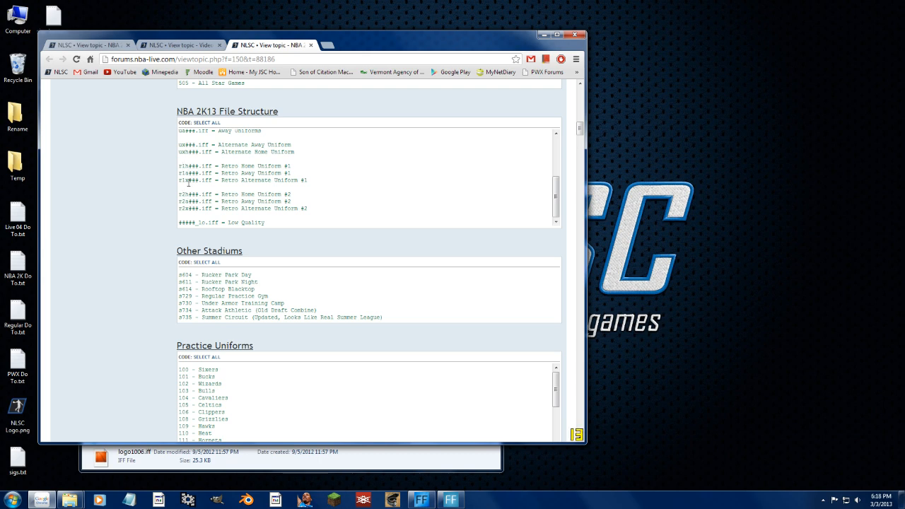
mouse_move(362, 471)
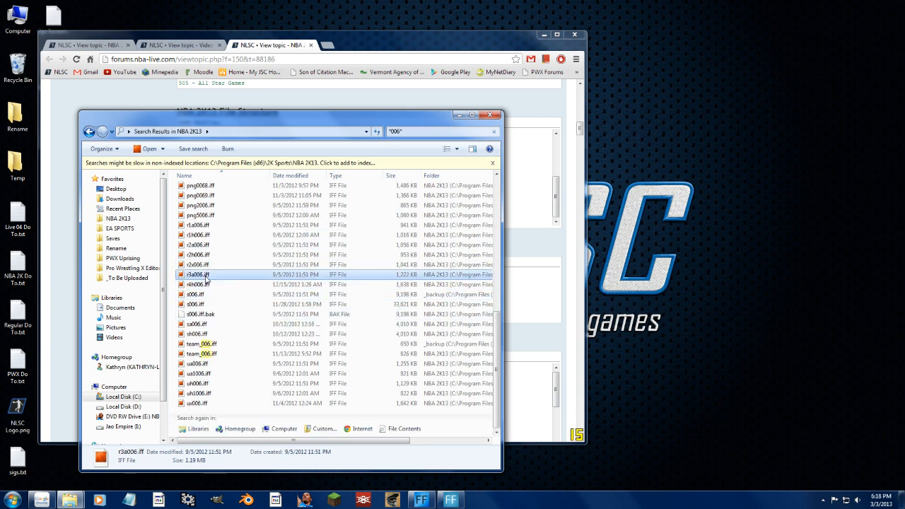
Step: Copy r2h006.iff to the desktop and select _Mod Tool 2K12 in 2K Stuff > Tools
double_click(195, 274)
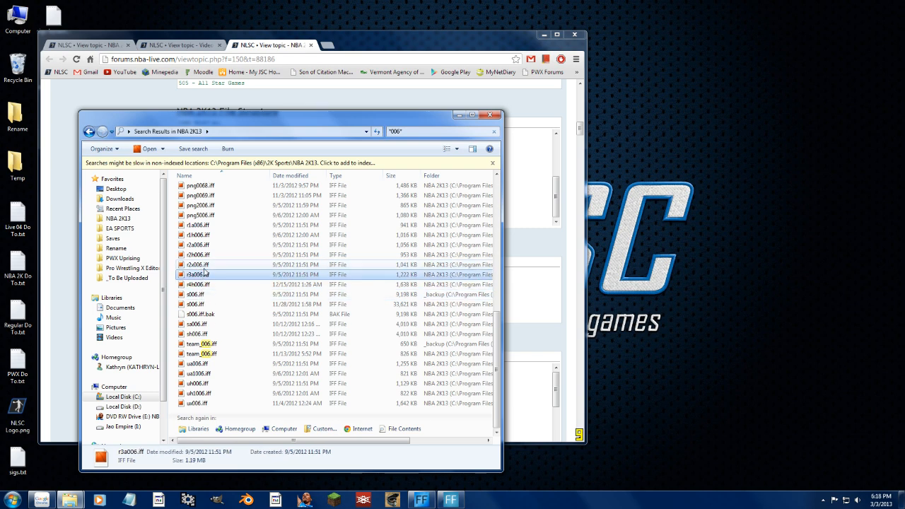
mouse_move(205, 266)
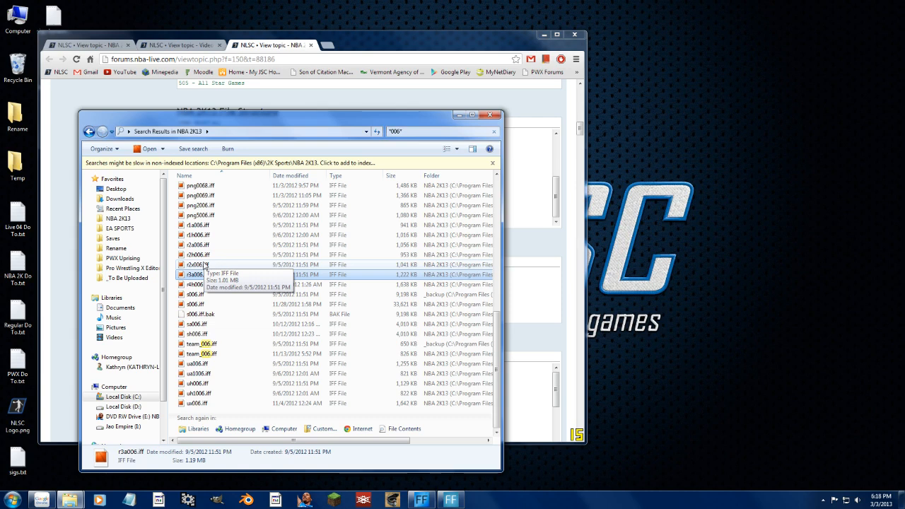
click(198, 254)
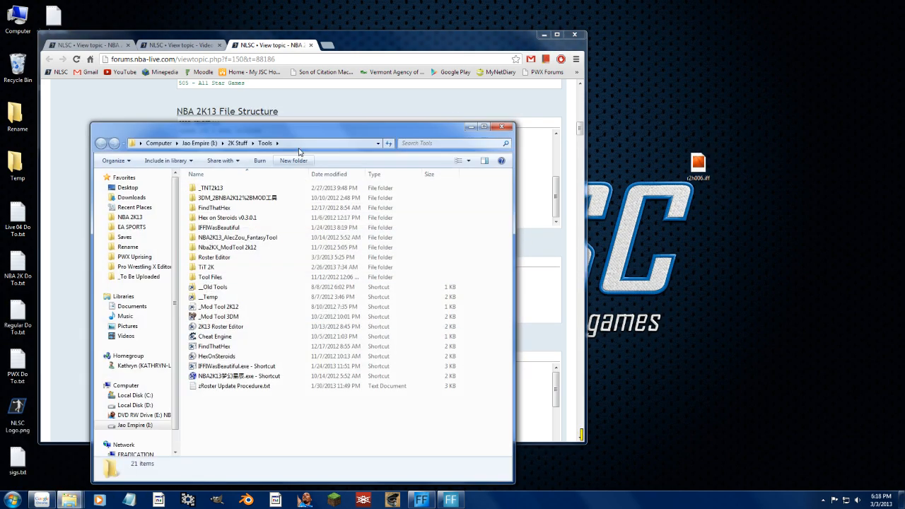
click(219, 306)
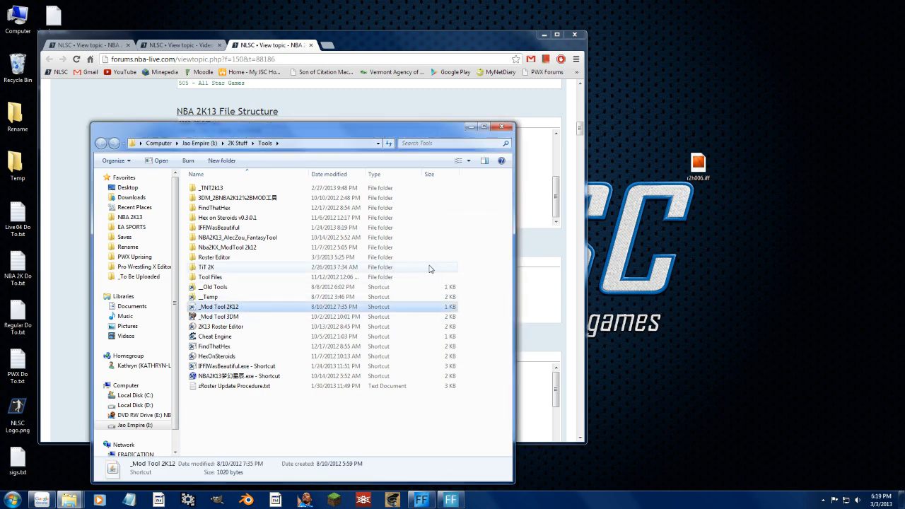
Step: Decompress Desktop\r2h006.iff with Mod Tool 2K12, leaving r2h006.iff.bak, and exit
double_click(220, 306)
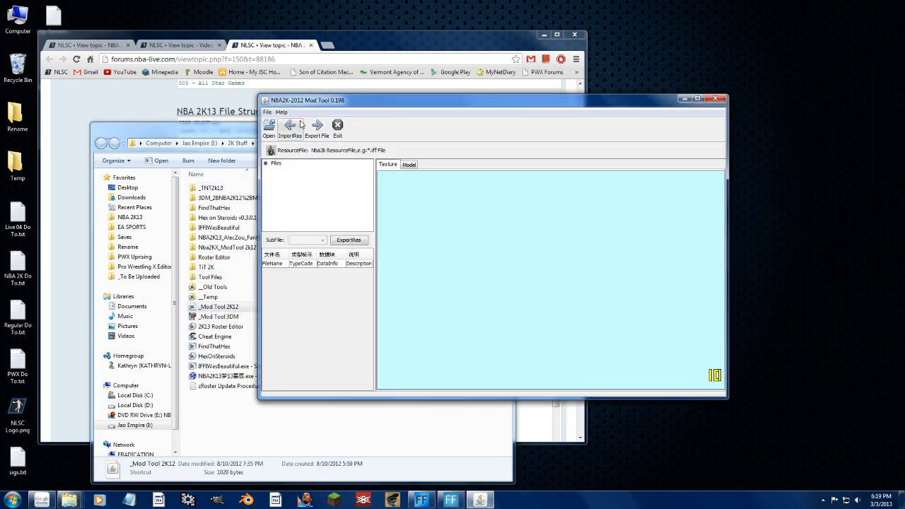
click(269, 129)
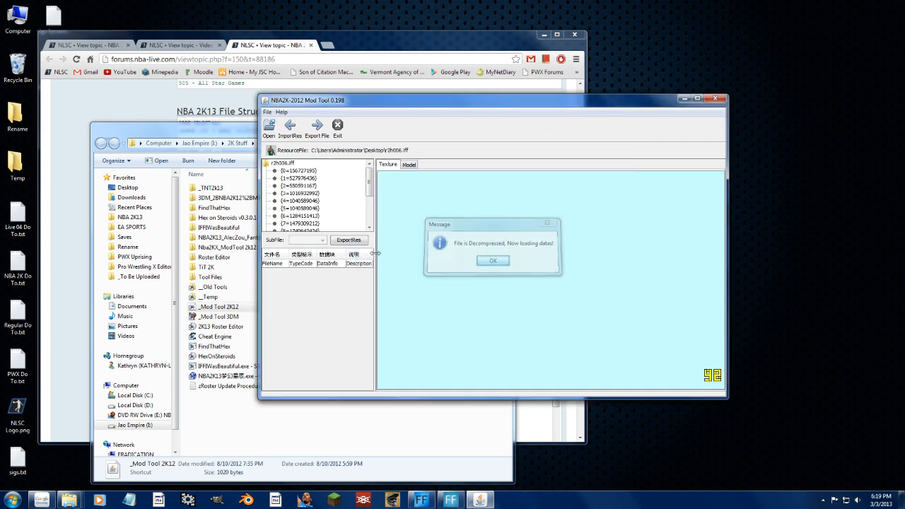
click(493, 260)
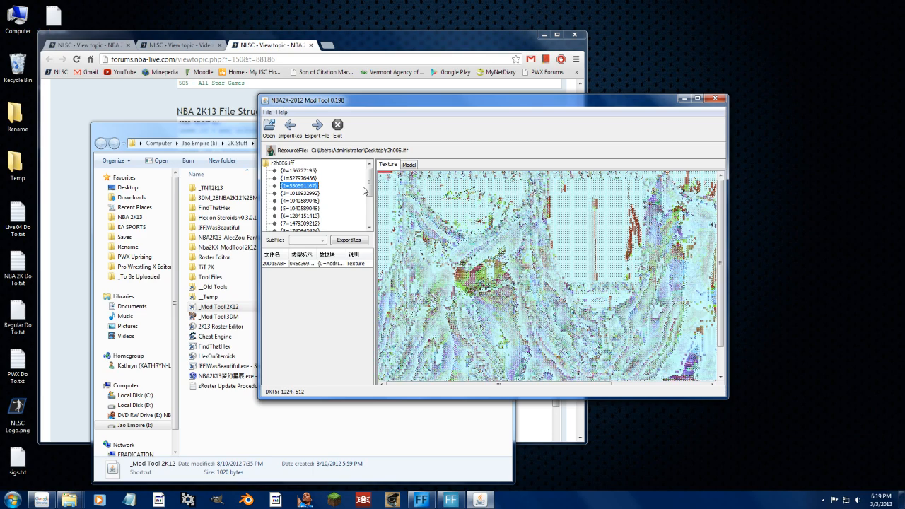
click(298, 193)
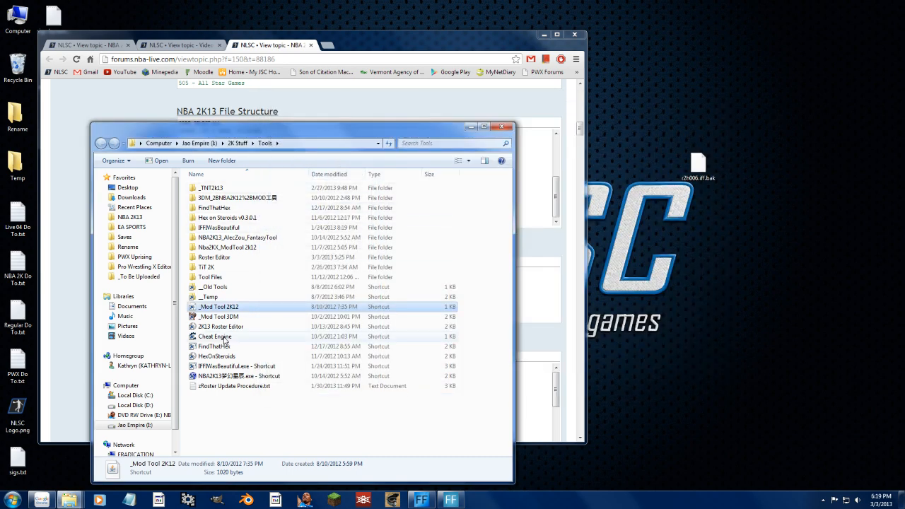
Step: Load Desktop\r2h006.iff in 3DM NBA2K12 MOD Tool and browse its Clippers textures
double_click(218, 316)
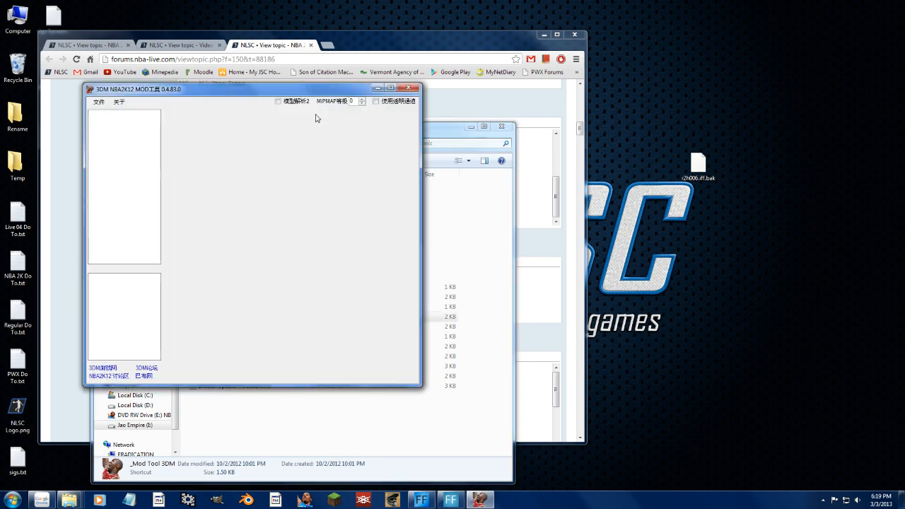
click(98, 101)
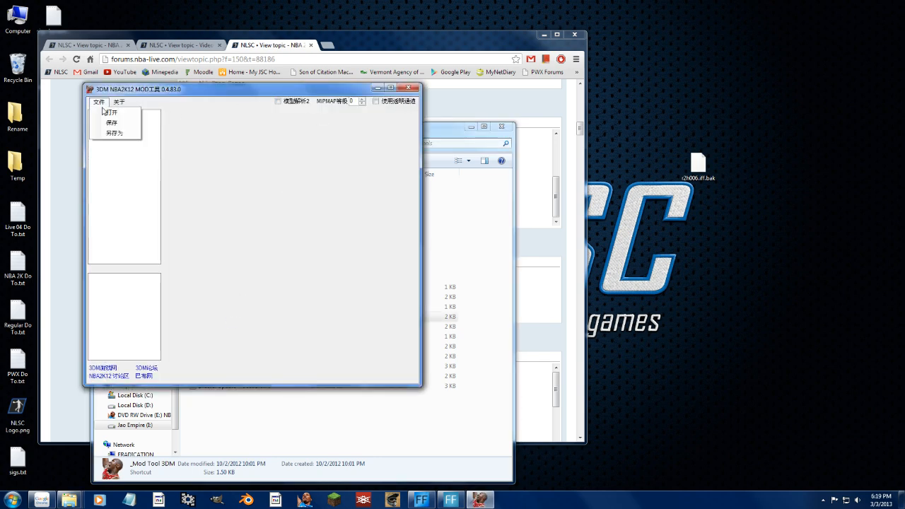
click(110, 111)
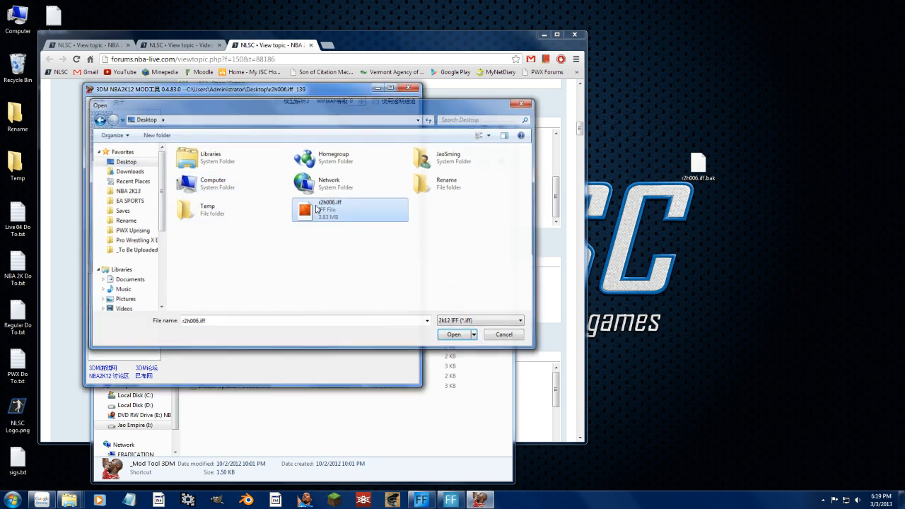
click(453, 333)
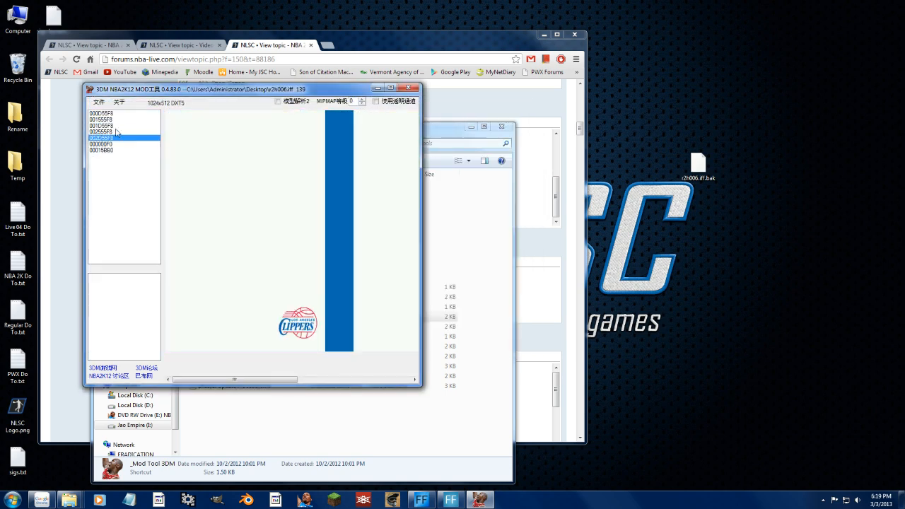
click(101, 150)
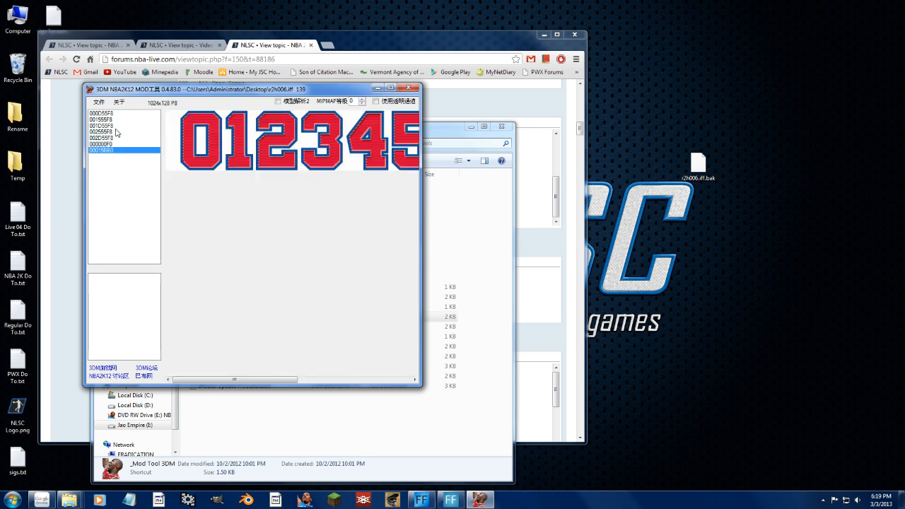
click(101, 137)
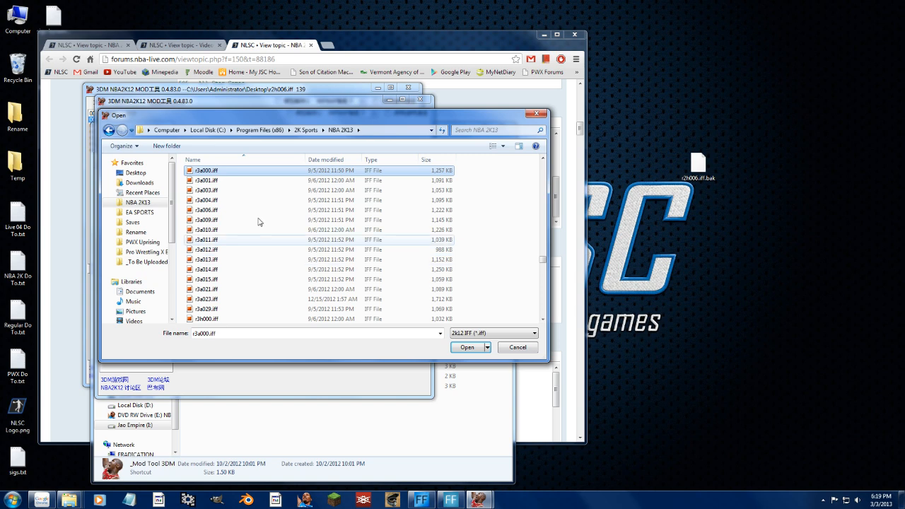
Step: Open the green 76ers r3a000.iff jersey in the second tool window
click(207, 170)
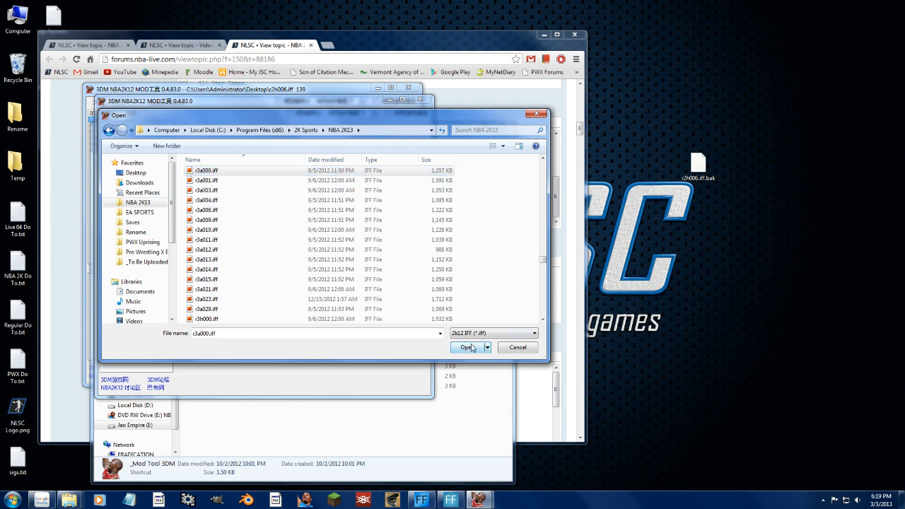
click(466, 347)
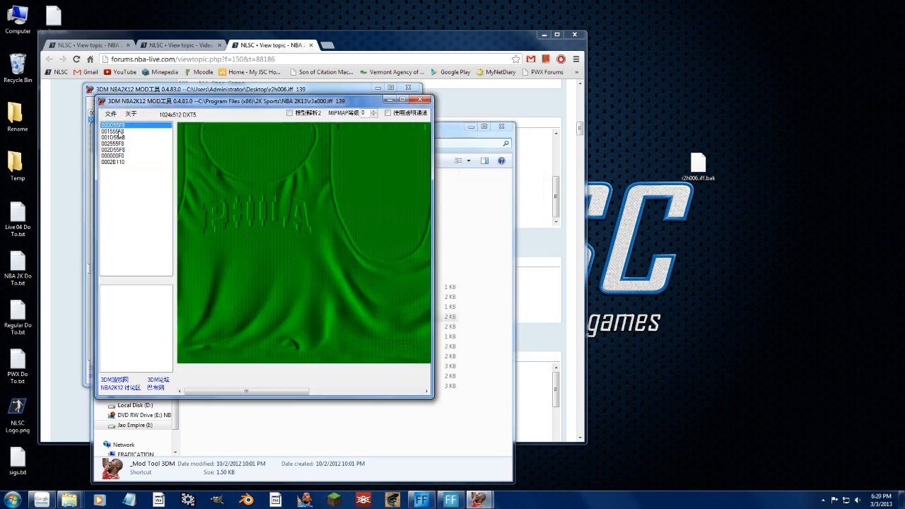
click(113, 150)
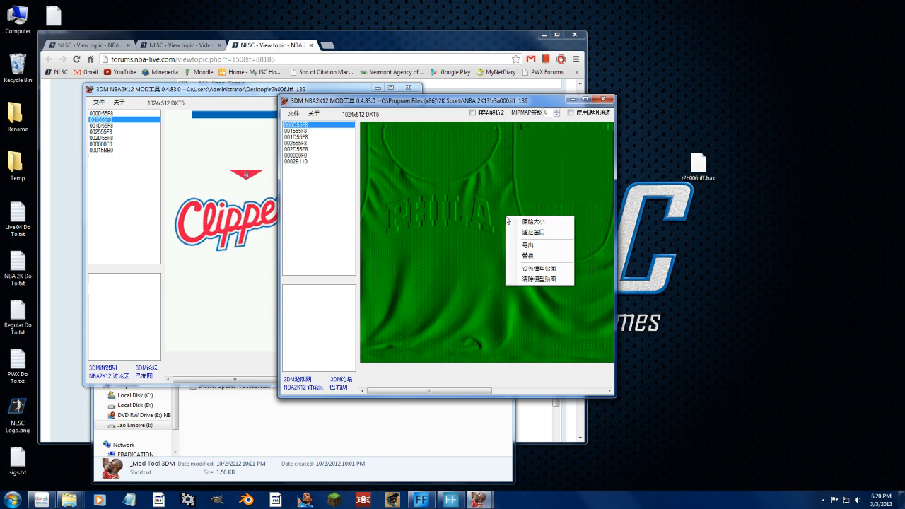
mouse_move(538, 245)
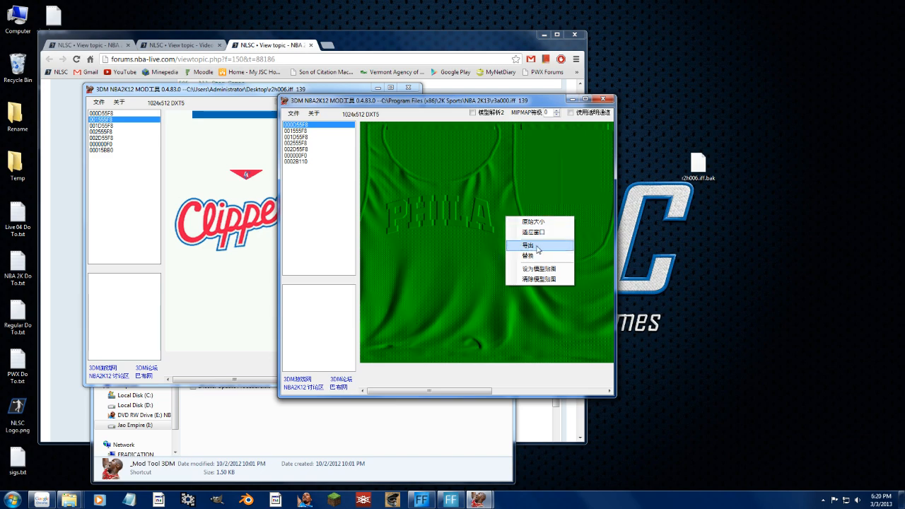
Step: Export the green 76ers top and another texture from r3a000.iff as DDS files
click(529, 246)
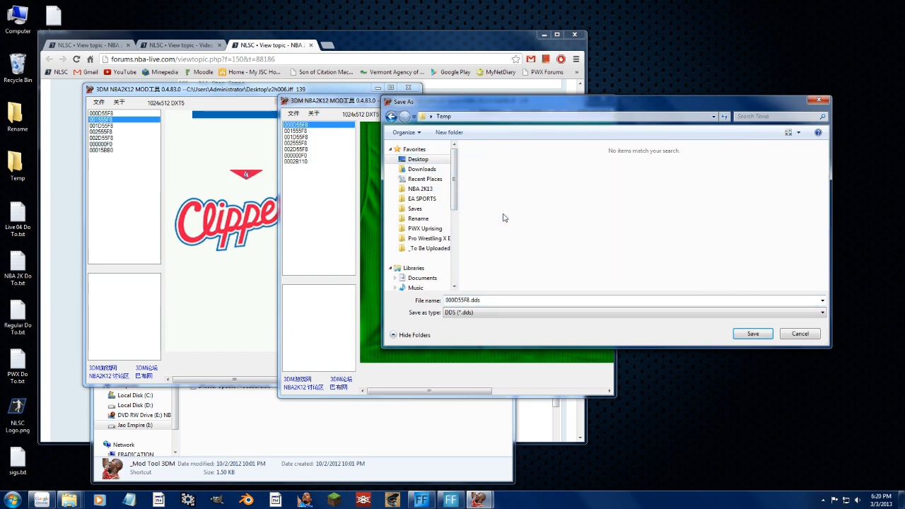
click(463, 299)
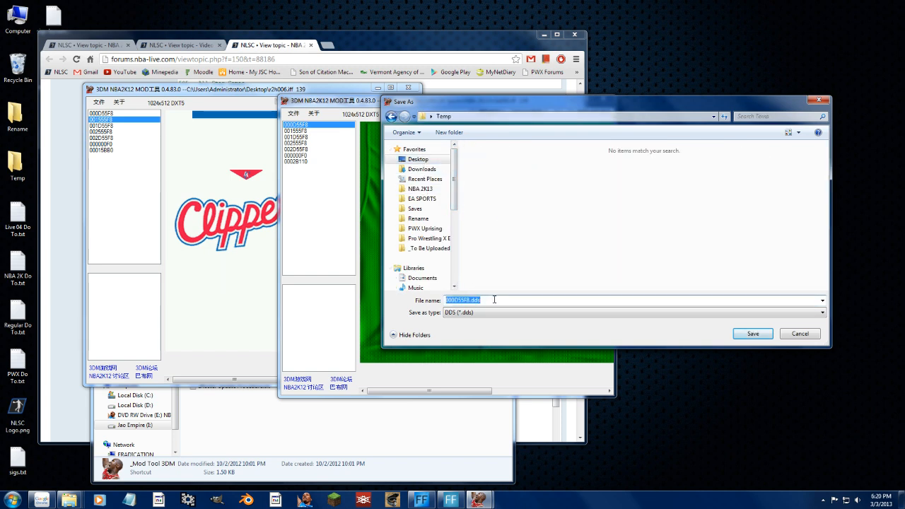
click(752, 333)
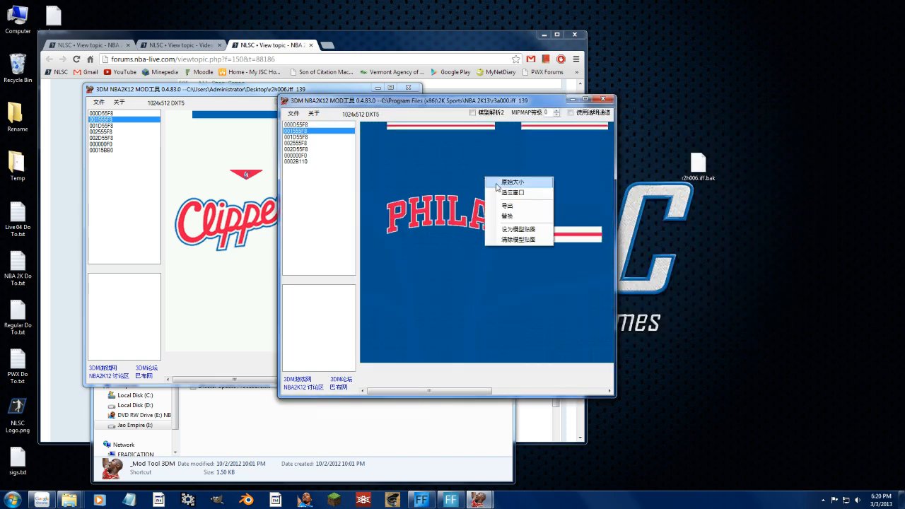
click(507, 206)
text(grn)
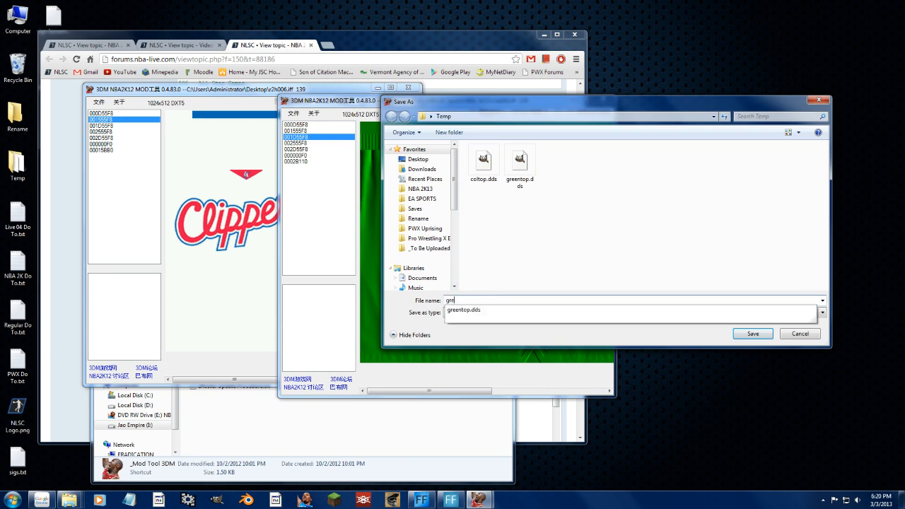
click(752, 333)
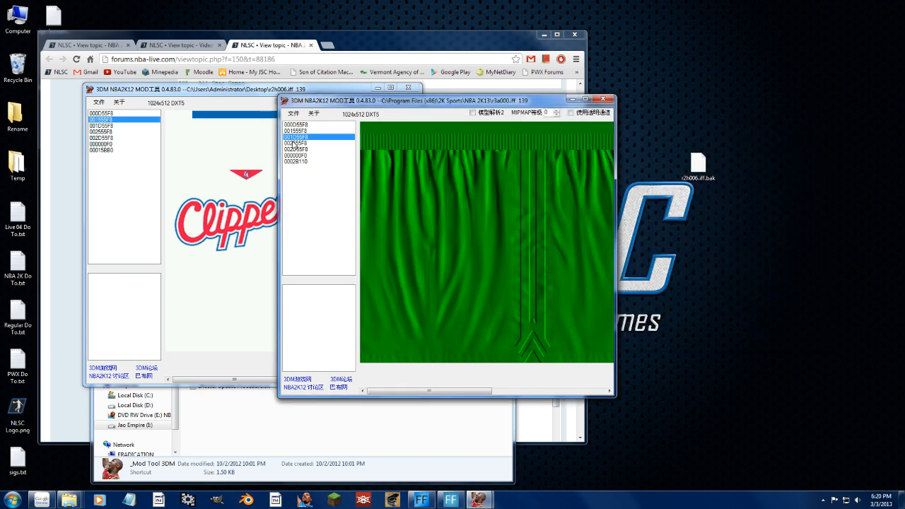
click(295, 143)
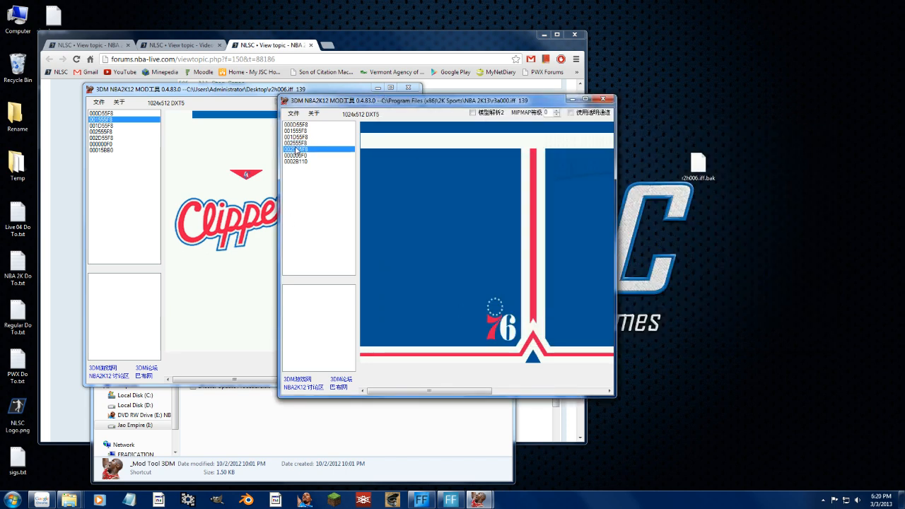
Step: Export the 76ers letters texture as a PNG image
right_click(484, 198)
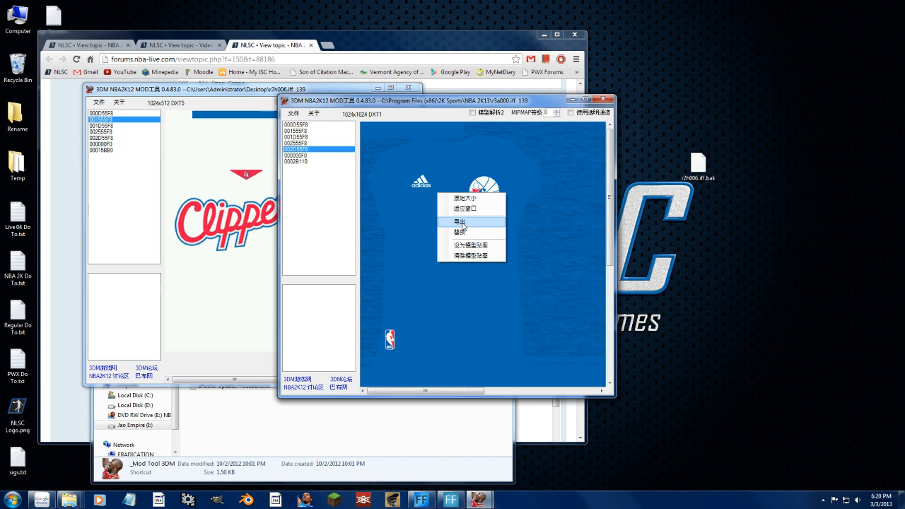
click(460, 222)
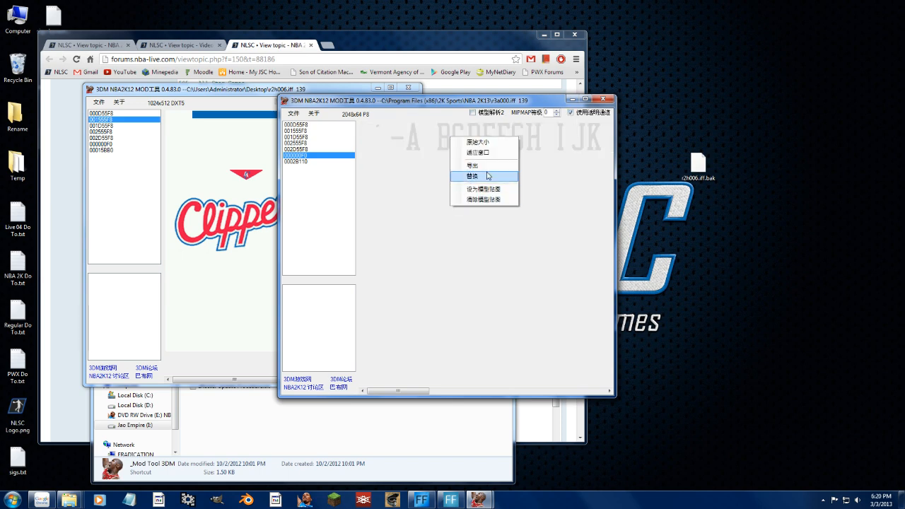
click(473, 165)
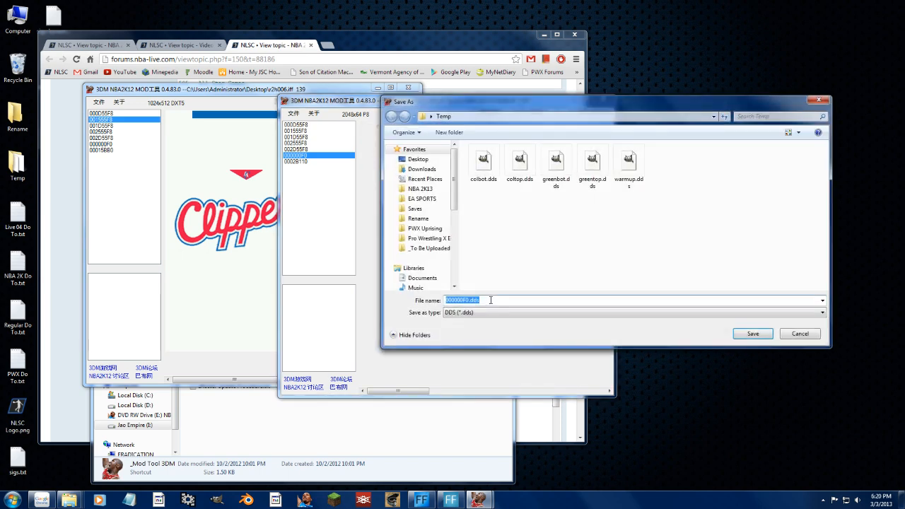
click(821, 312)
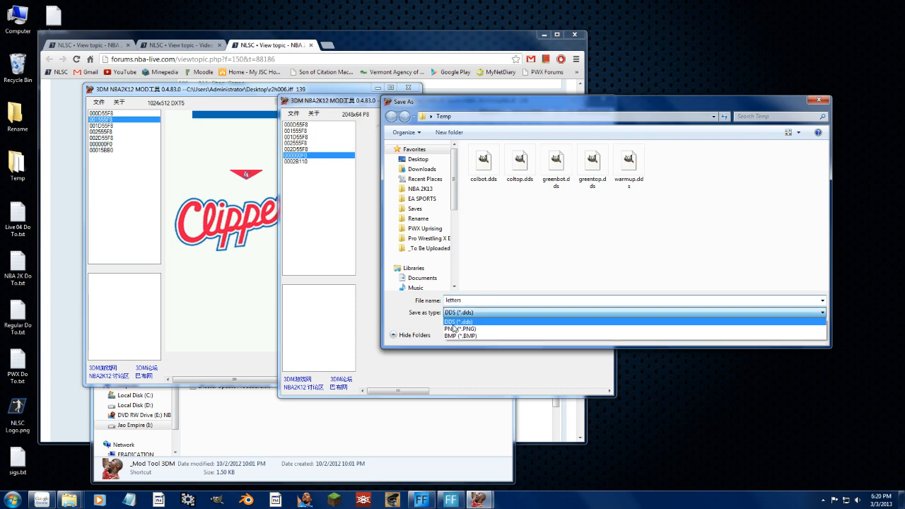
click(460, 329)
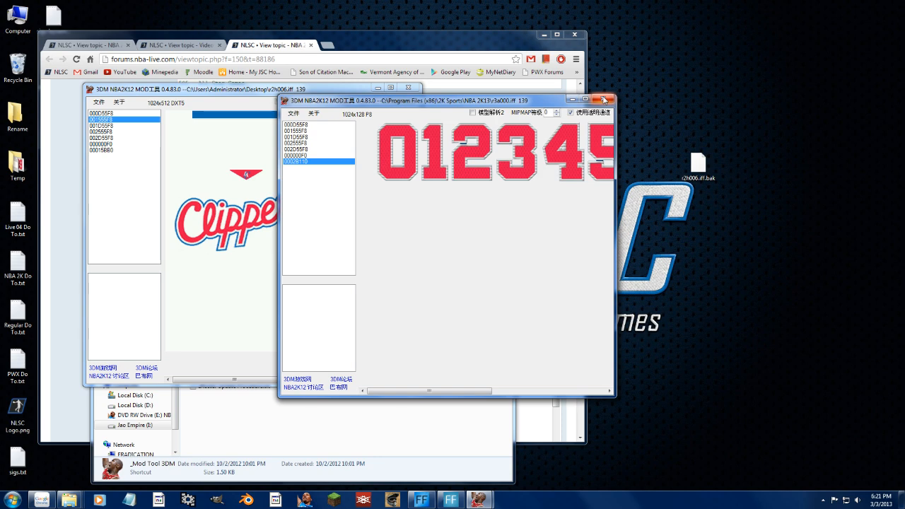
Step: Close the 76ers file, review the Clippers textures, and open the Temp folder's numbers.PNG menu
click(604, 100)
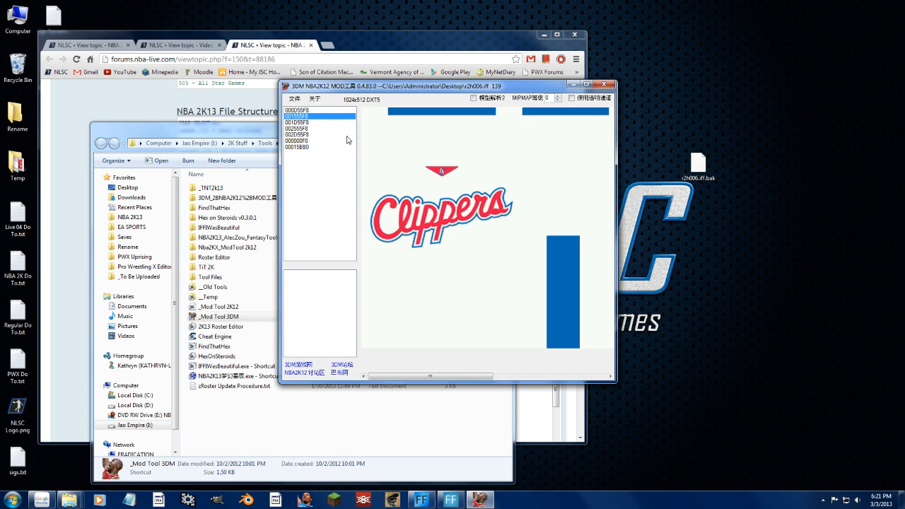
click(297, 111)
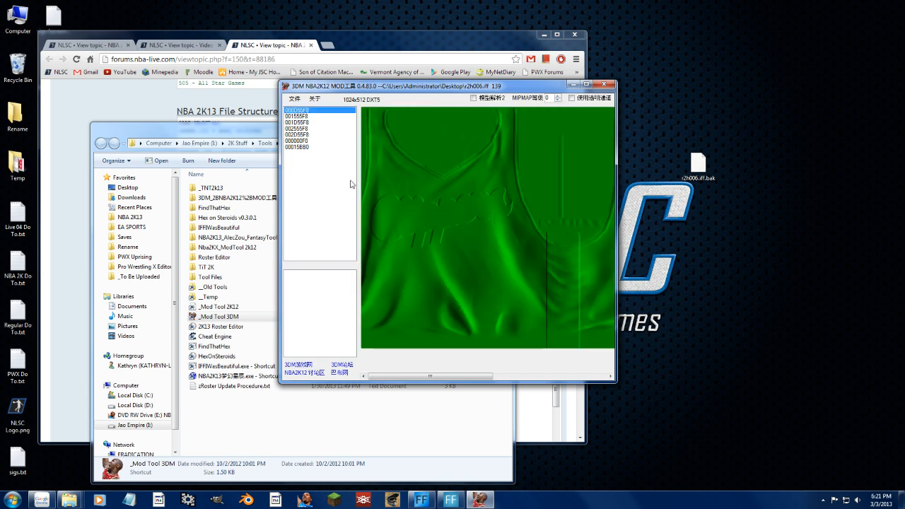
click(297, 116)
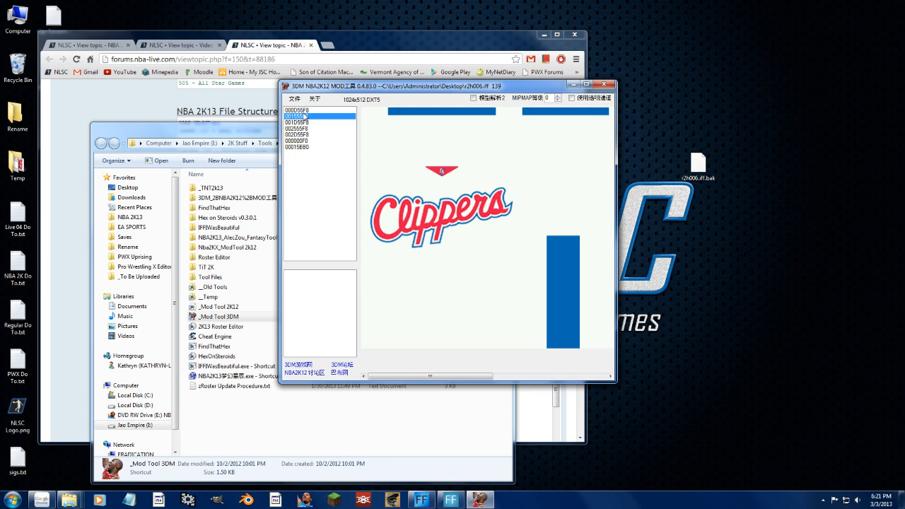
click(297, 110)
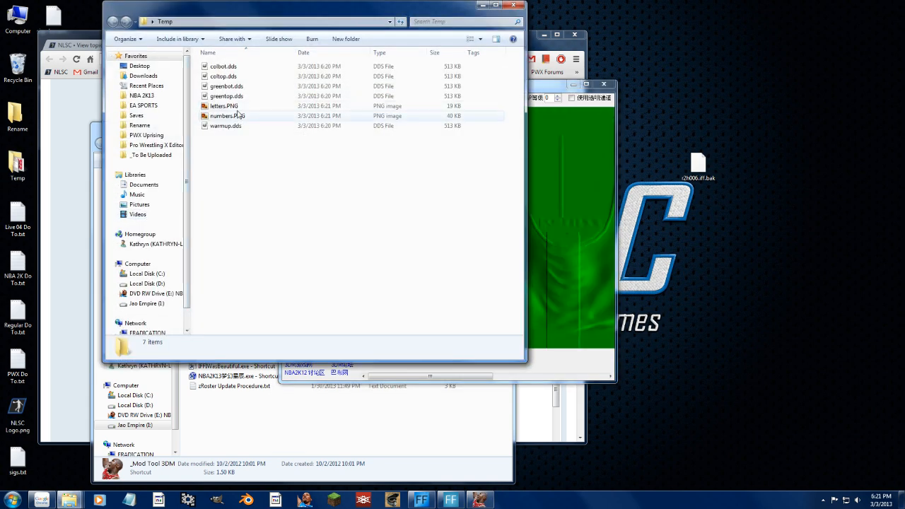
right_click(227, 115)
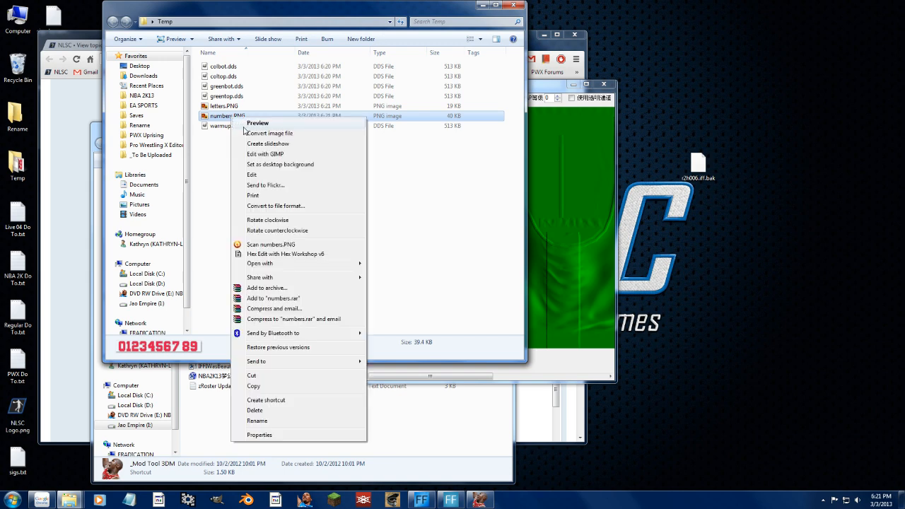
Step: Open numbers.PNG with Edit with GIMP and bring up its 1024×128 image window
click(265, 153)
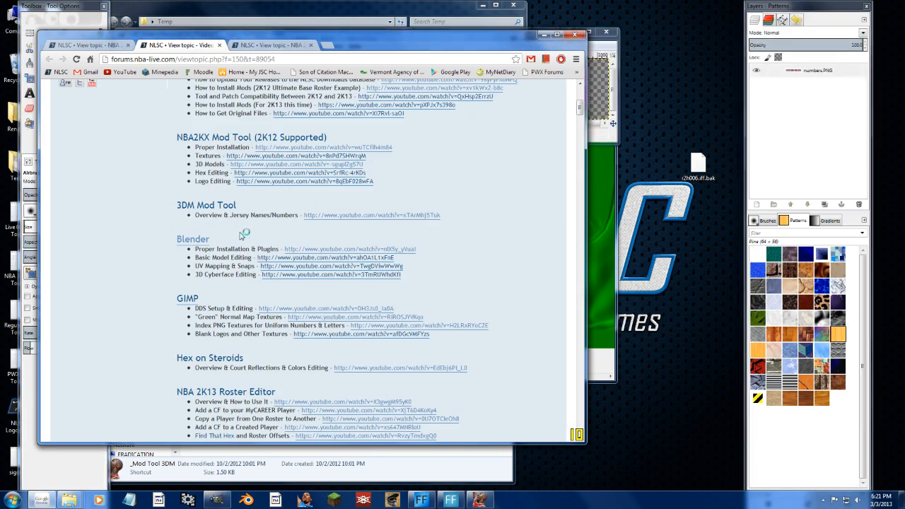
scroll(down, 3)
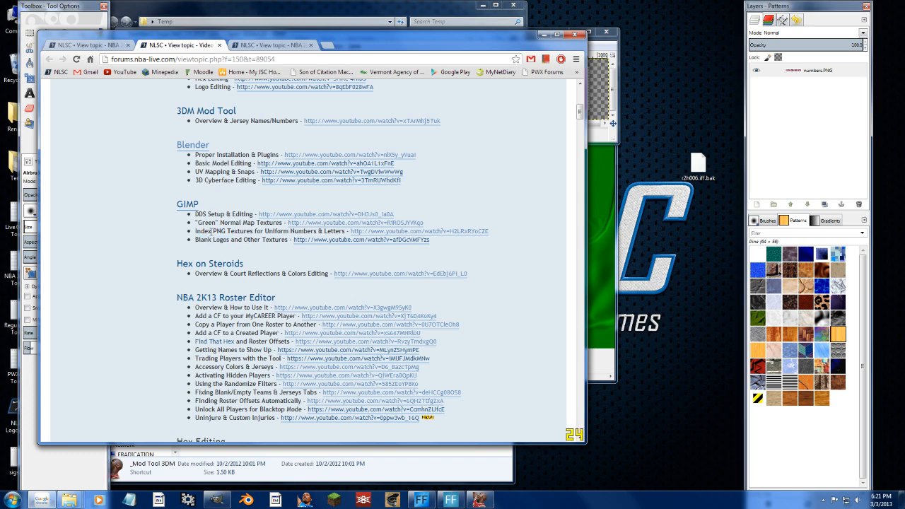
double_click(228, 231)
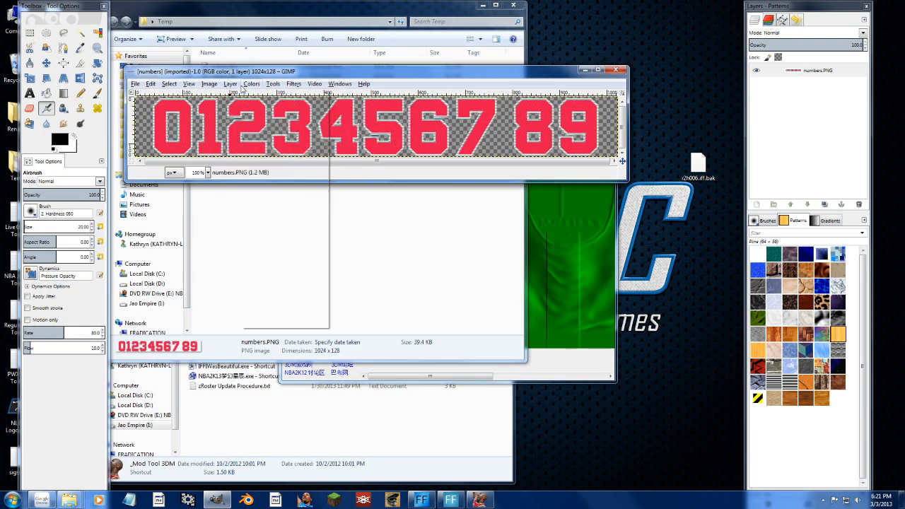
Step: Desaturate and darken the red 0–9 number sheet to dark grey in Hue-Saturation
click(251, 84)
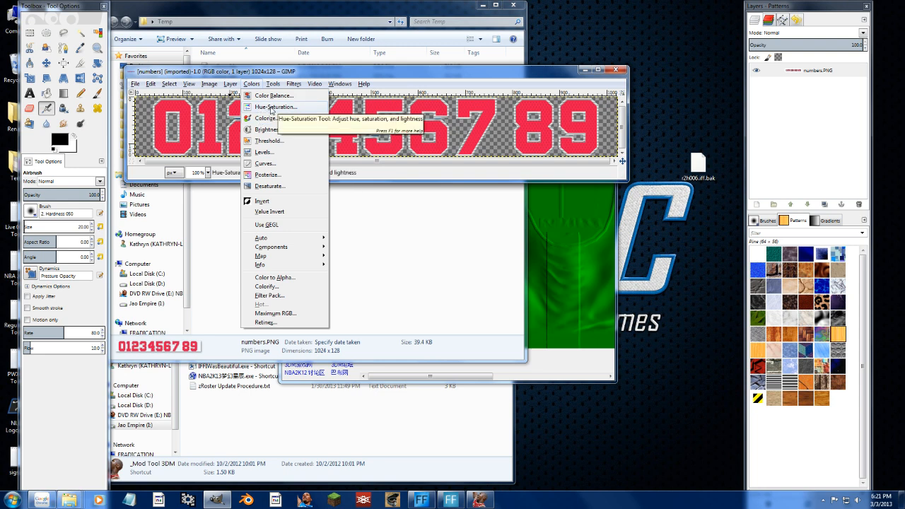
click(274, 106)
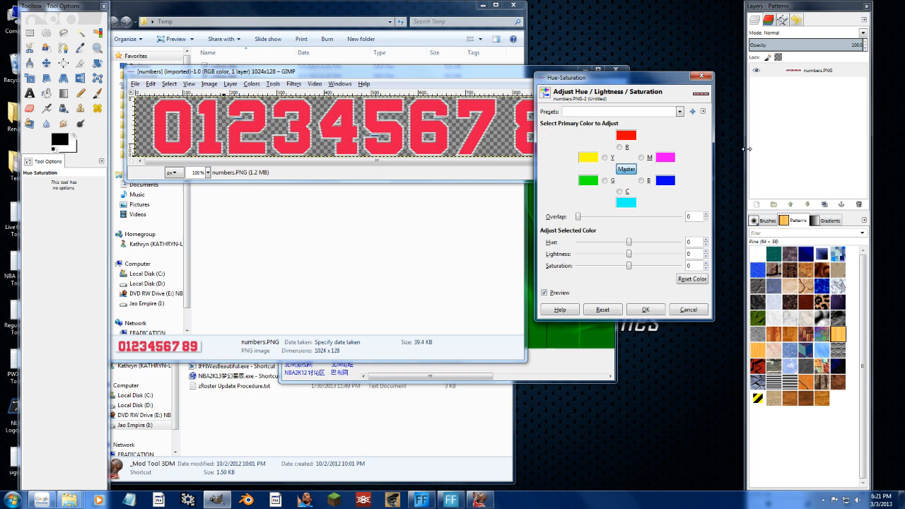
drag(629, 265, 577, 265)
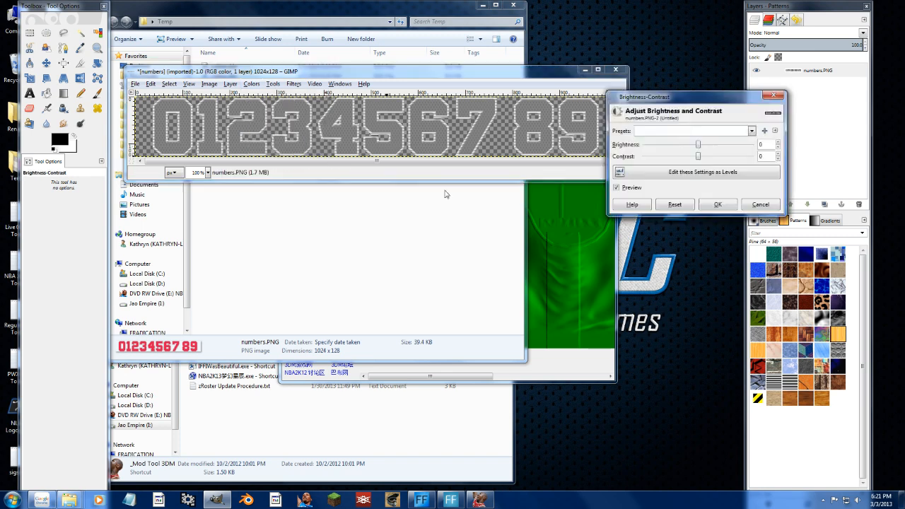
drag(698, 156, 751, 157)
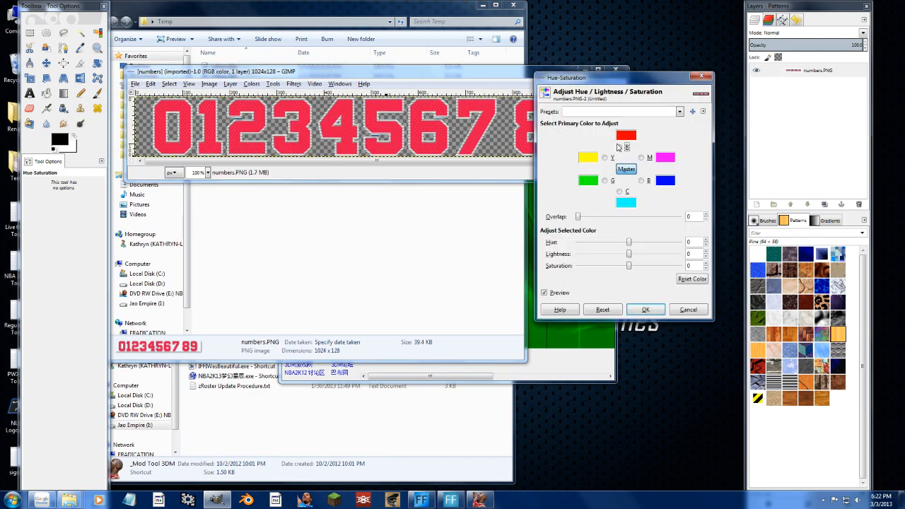
drag(628, 265, 577, 265)
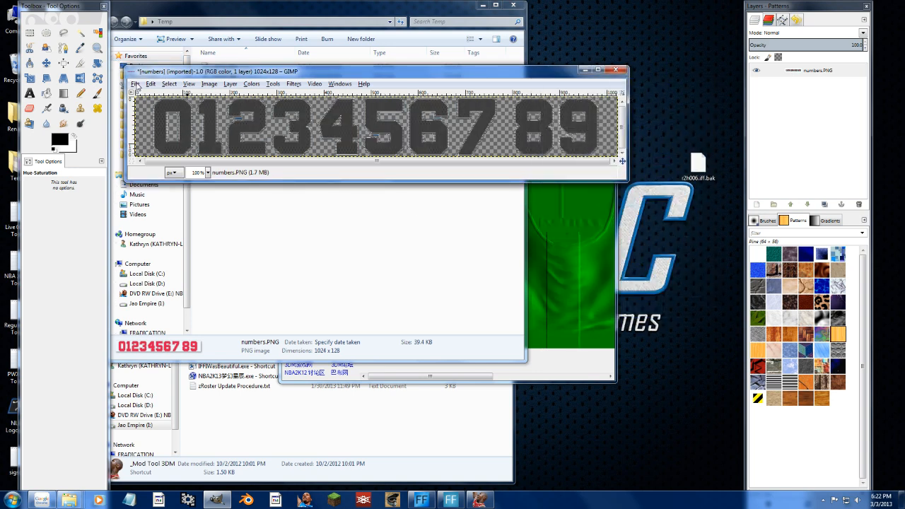
click(209, 84)
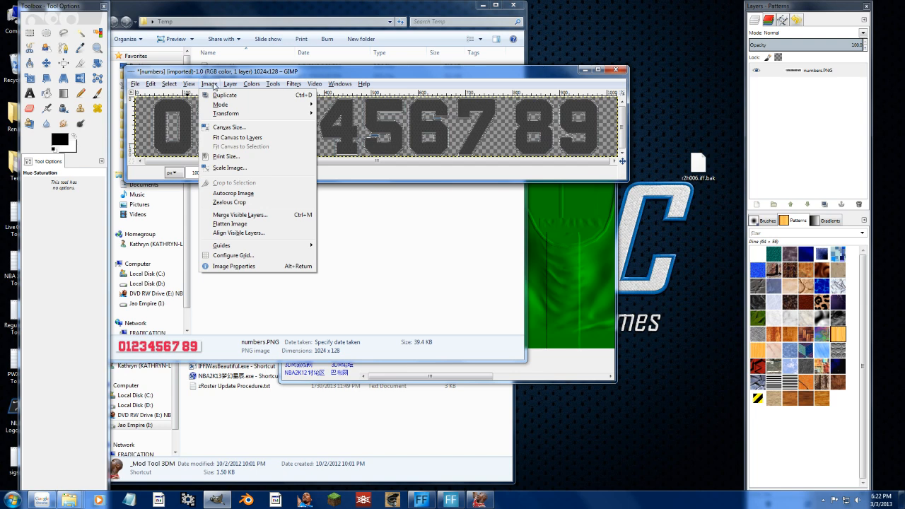
Step: Switch the grey numbers image to Indexed colour mode and export numbers.PNG
click(252, 83)
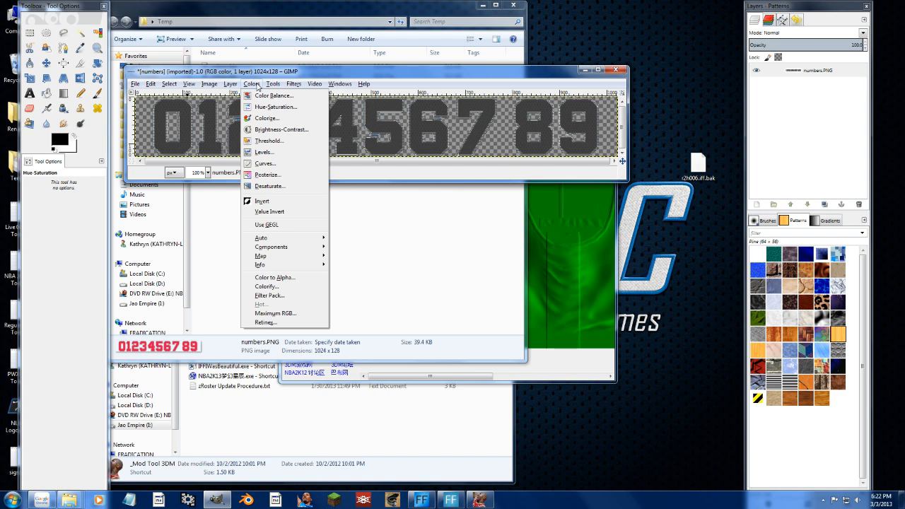
mouse_move(255, 90)
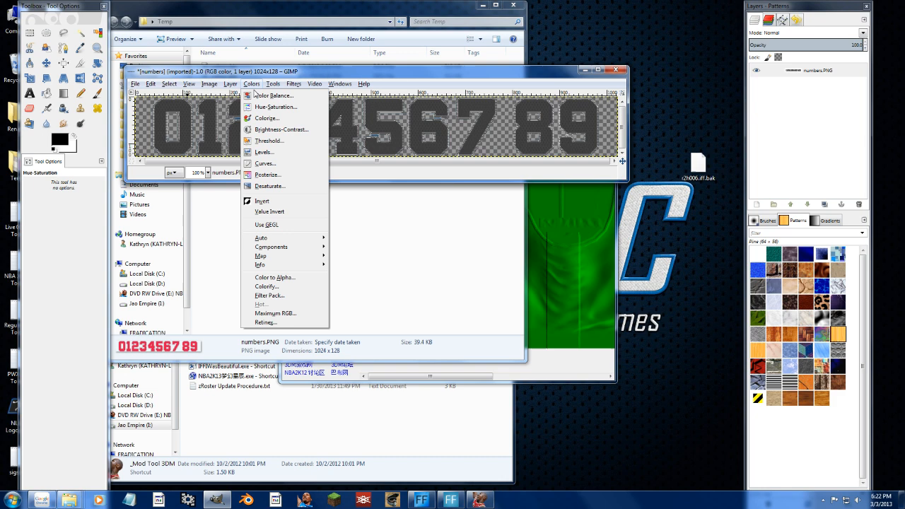
click(210, 84)
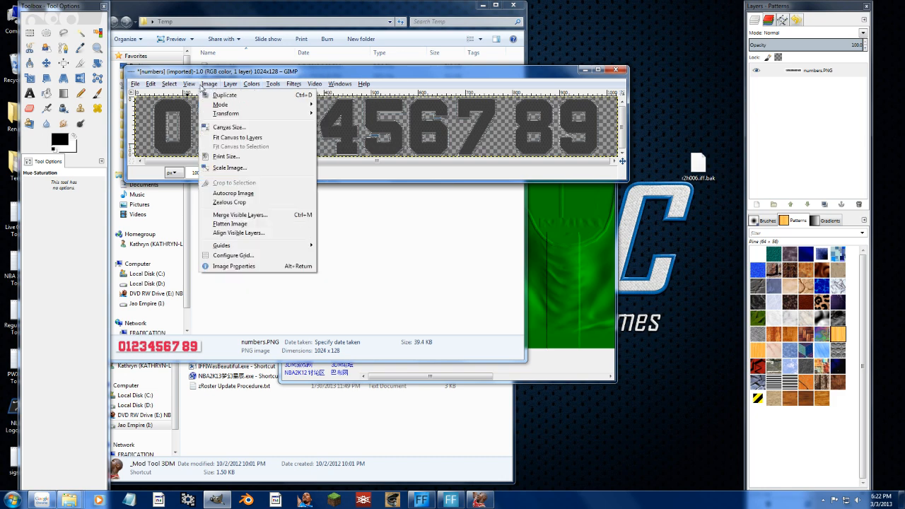
click(168, 83)
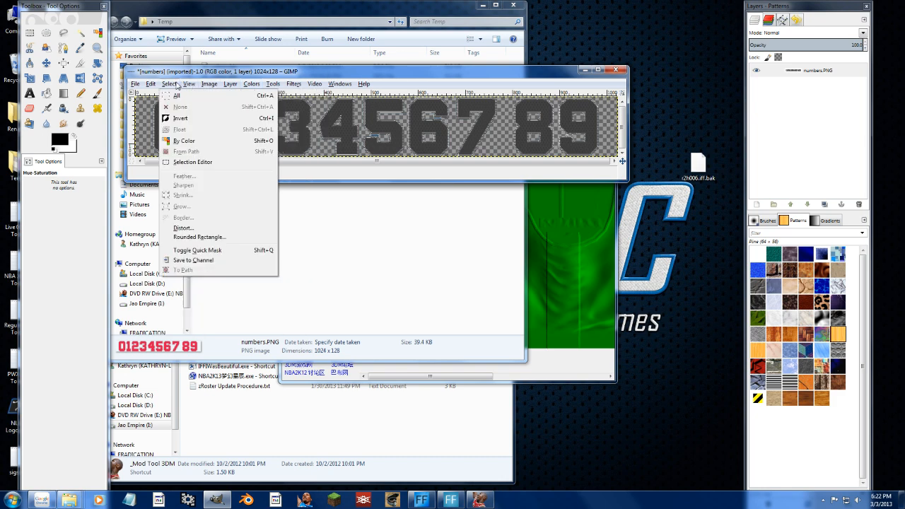
click(209, 84)
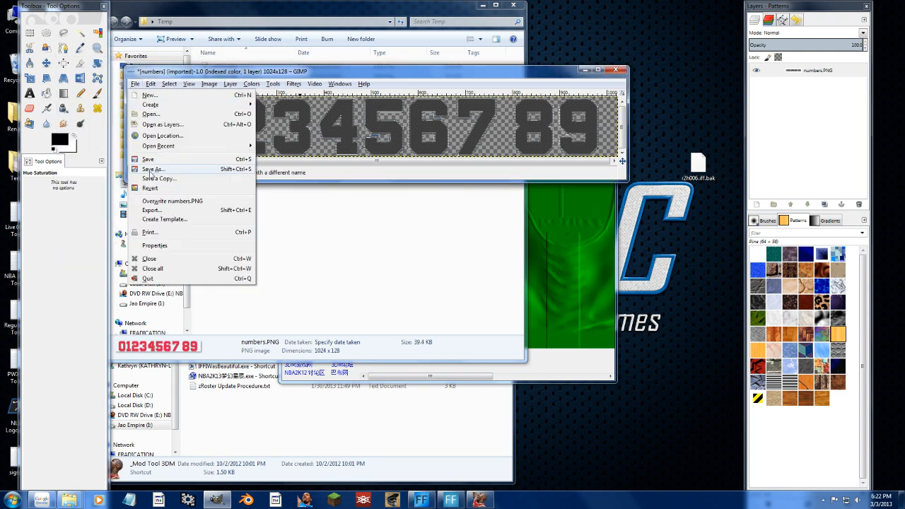
click(172, 201)
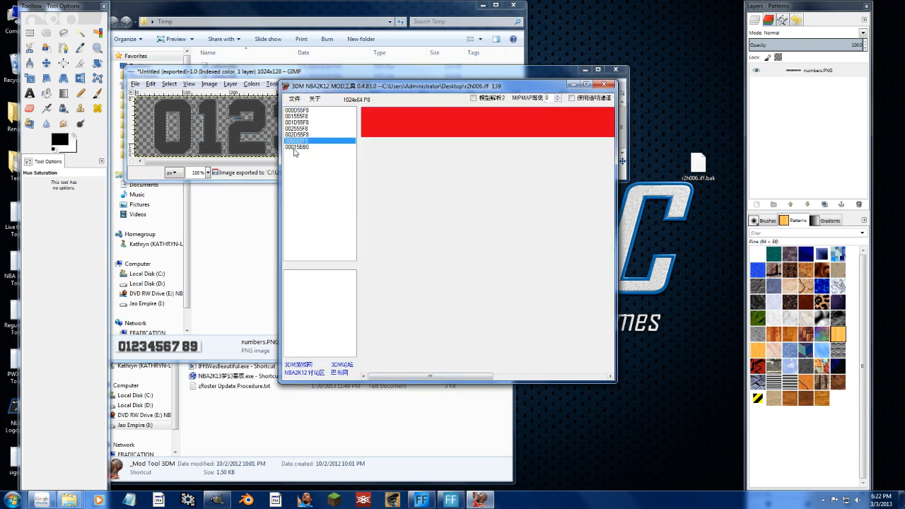
Step: Swap in numbers.PNG and letters.PNG for the Clippers textures, confirming each conversion
click(297, 147)
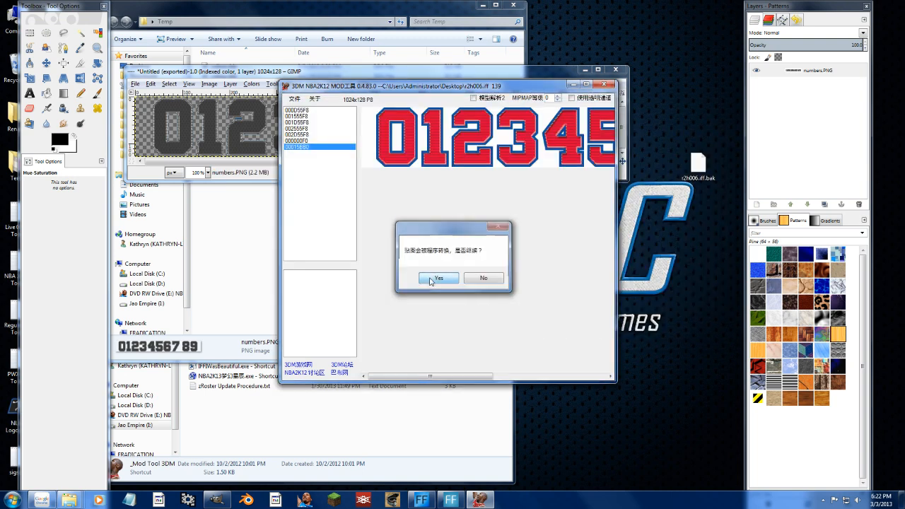
click(438, 277)
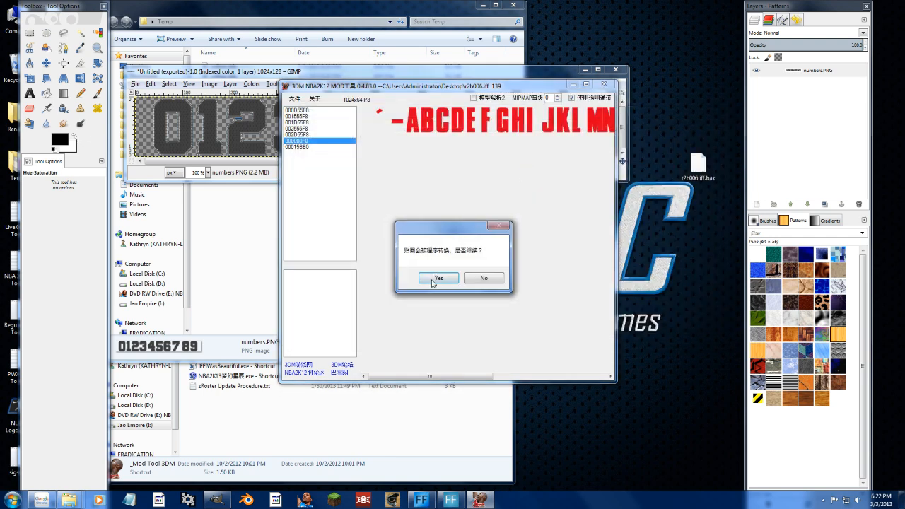
click(439, 278)
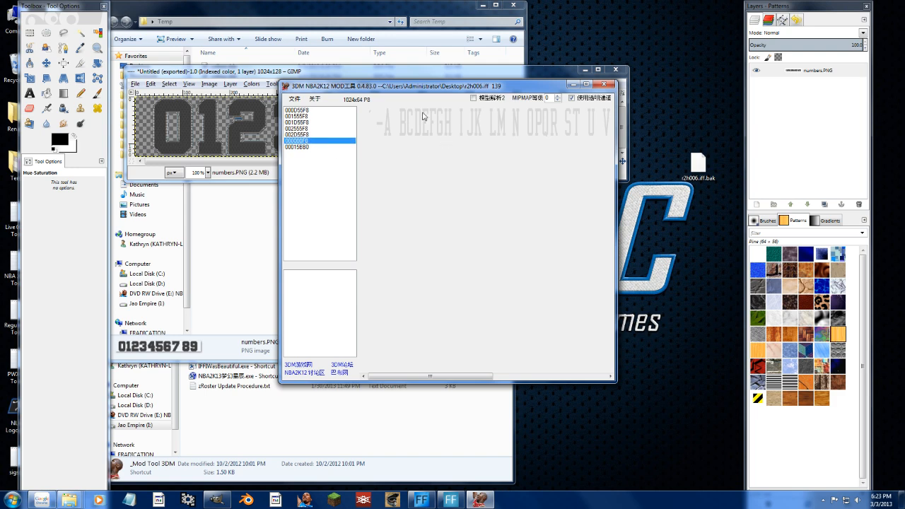
mouse_move(498, 151)
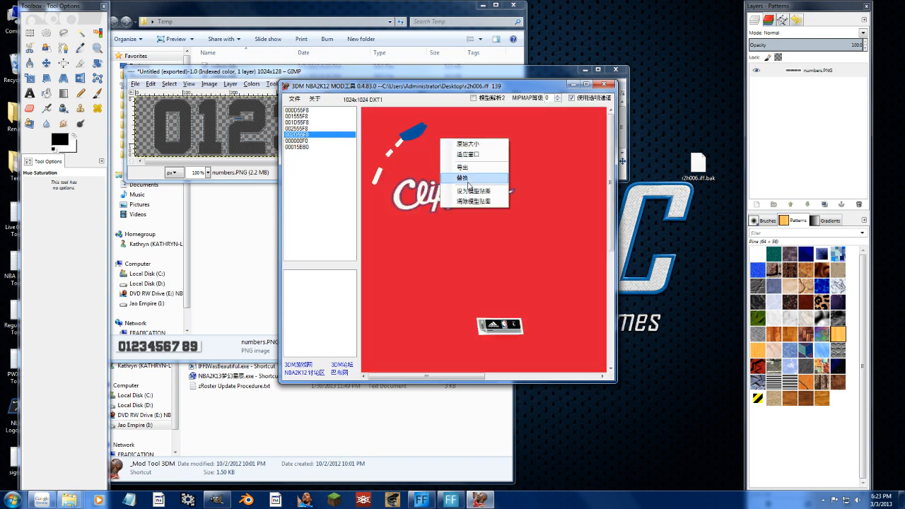
Step: Load the green DDS files over the Clippers top and bottom jersey textures, then bring Temp forward
click(462, 178)
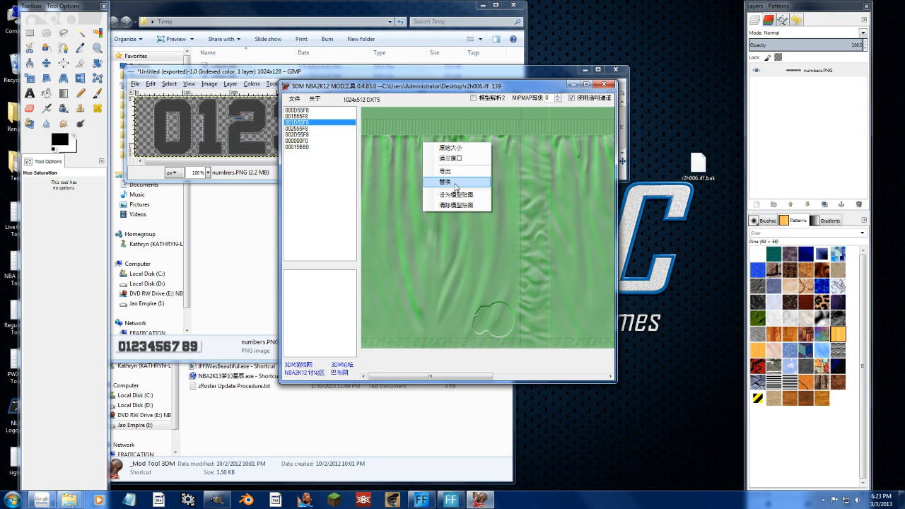
click(445, 181)
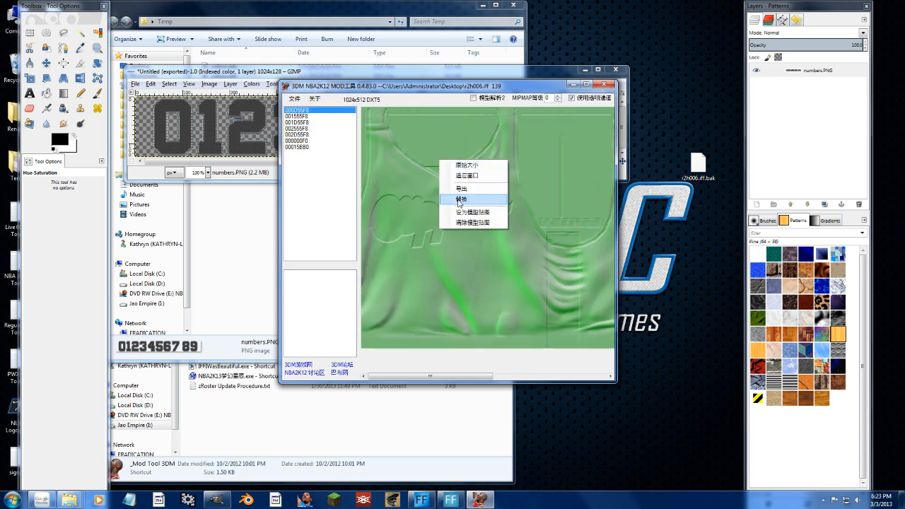
click(461, 199)
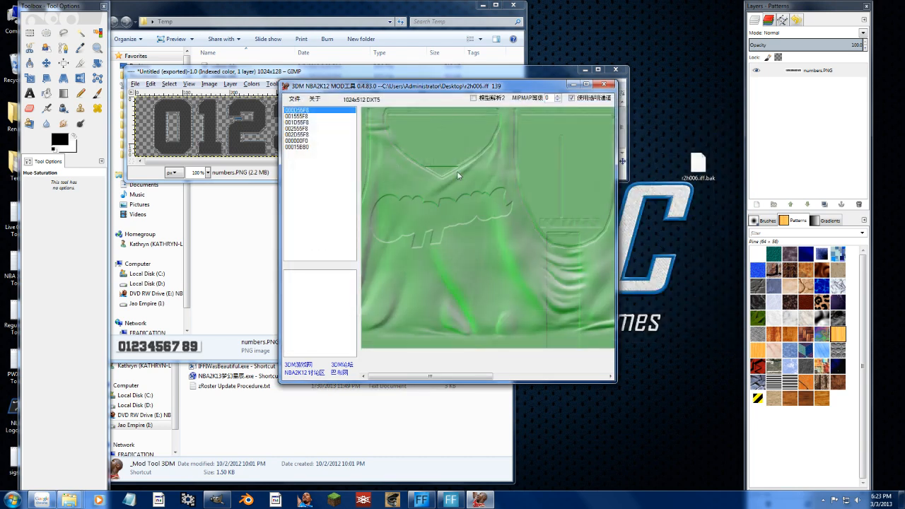
click(297, 116)
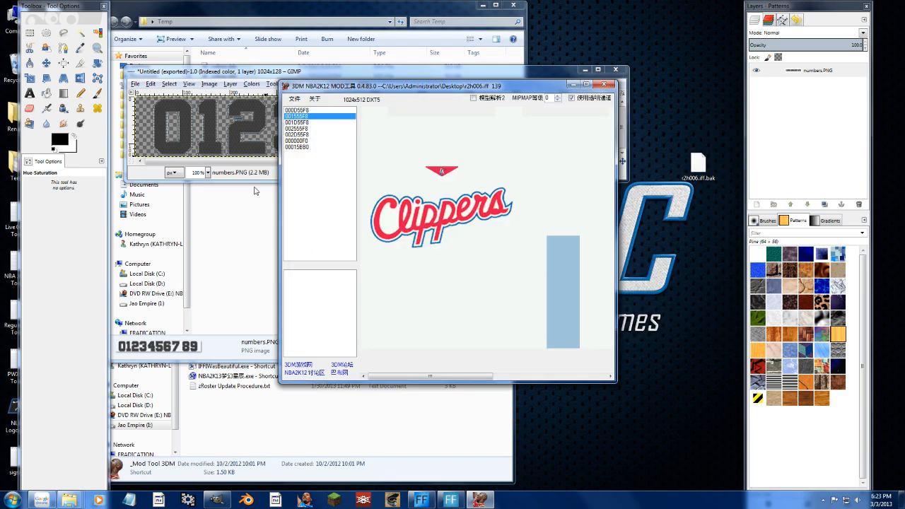
click(297, 110)
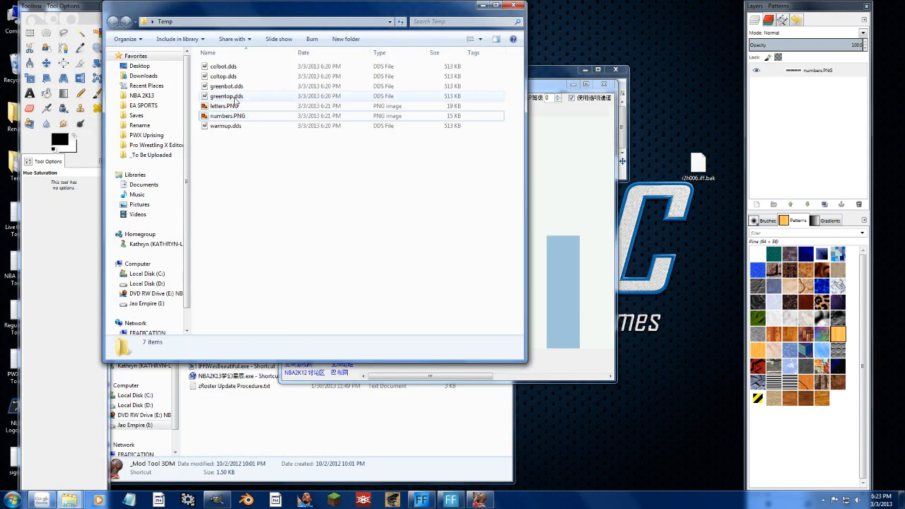
Step: Open coltop.dds and colbot.dds, accept the Load DDS dialog, and add a coltop layer mask
click(222, 76)
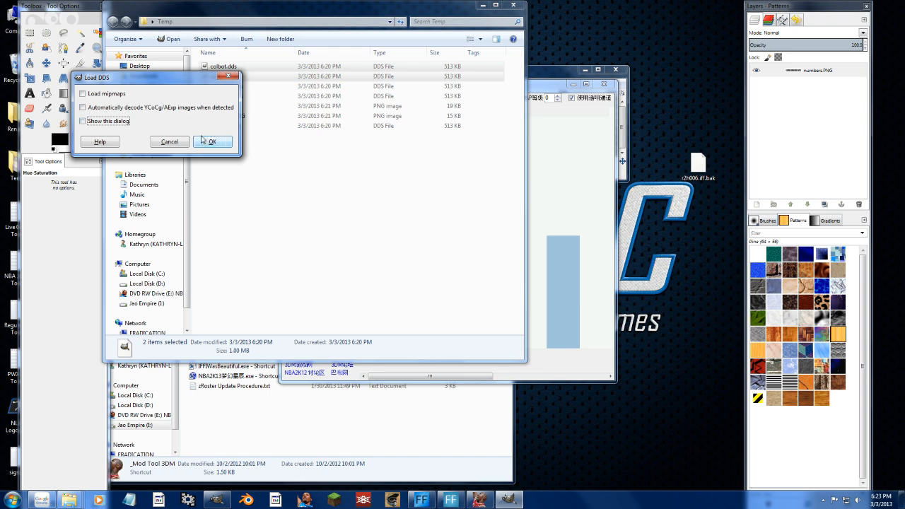
click(213, 141)
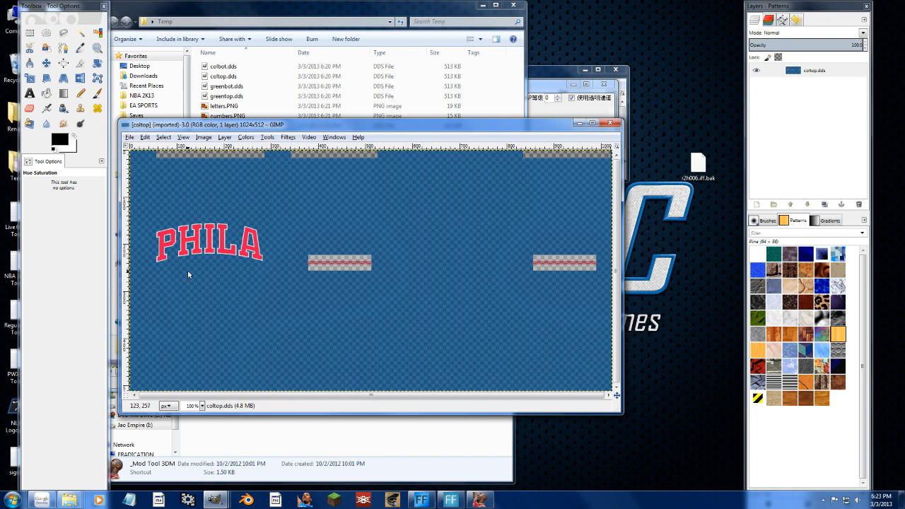
right_click(813, 70)
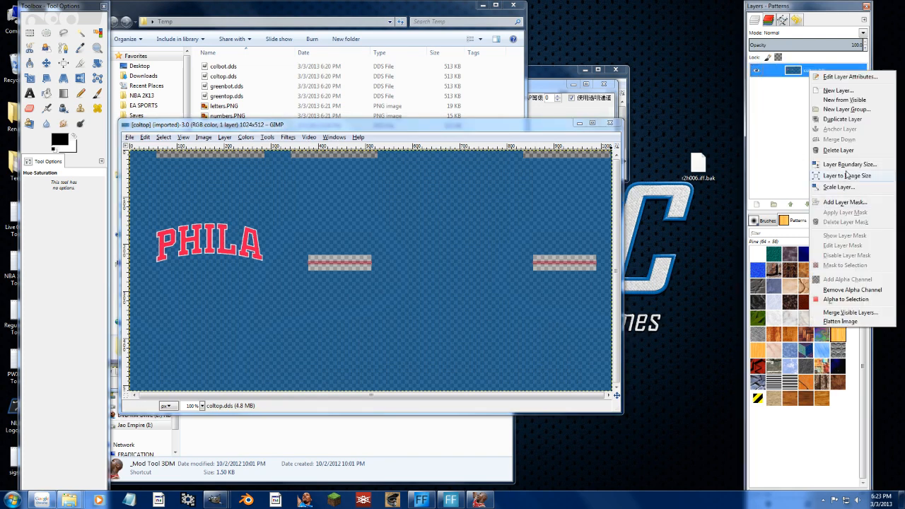
click(845, 201)
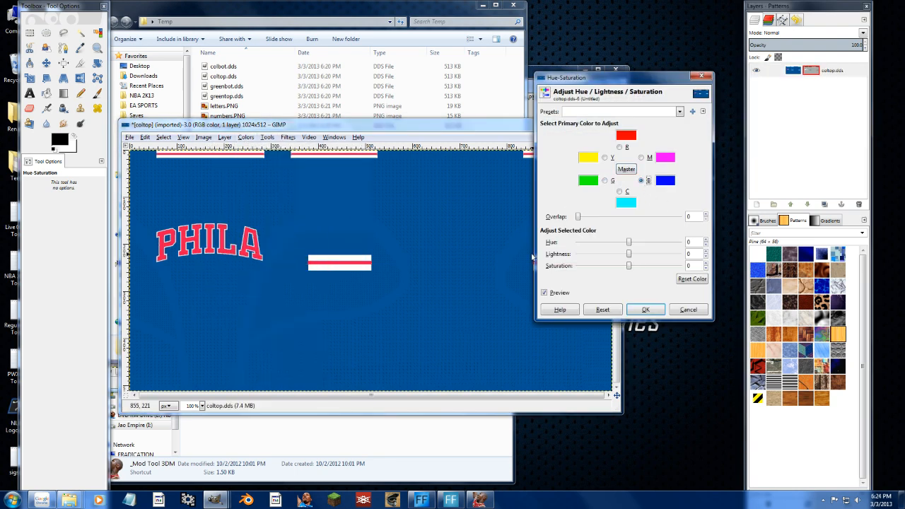
Step: Shift coltop's blue and cyan hues to green (about -93) and show its layer mask
drag(629, 242, 597, 241)
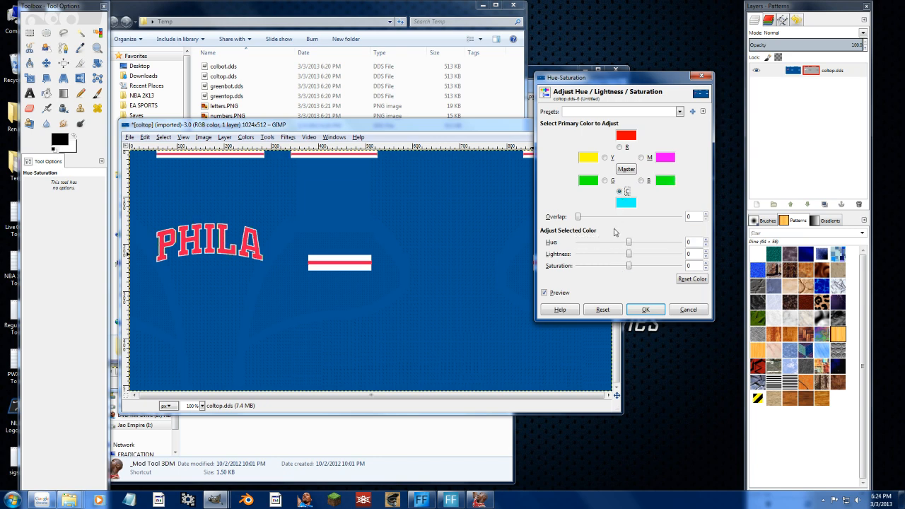
drag(629, 243, 601, 243)
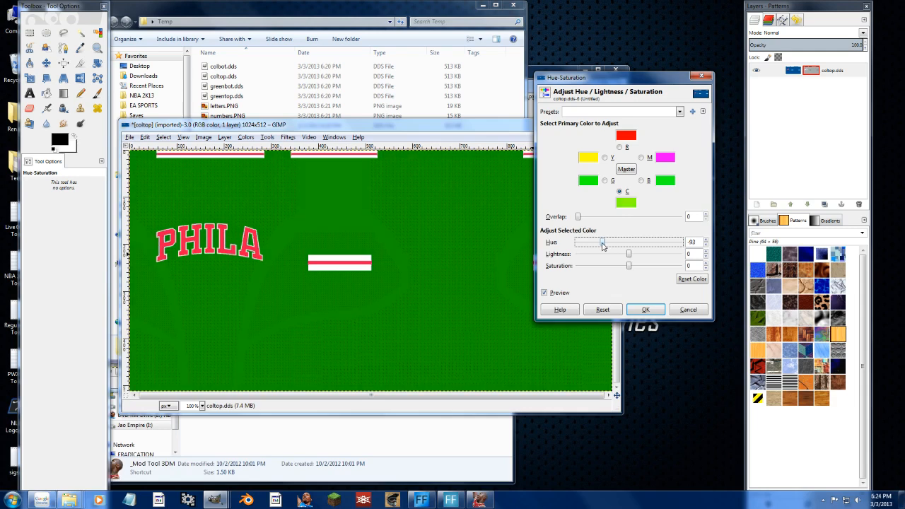
drag(601, 243, 574, 242)
text(0)
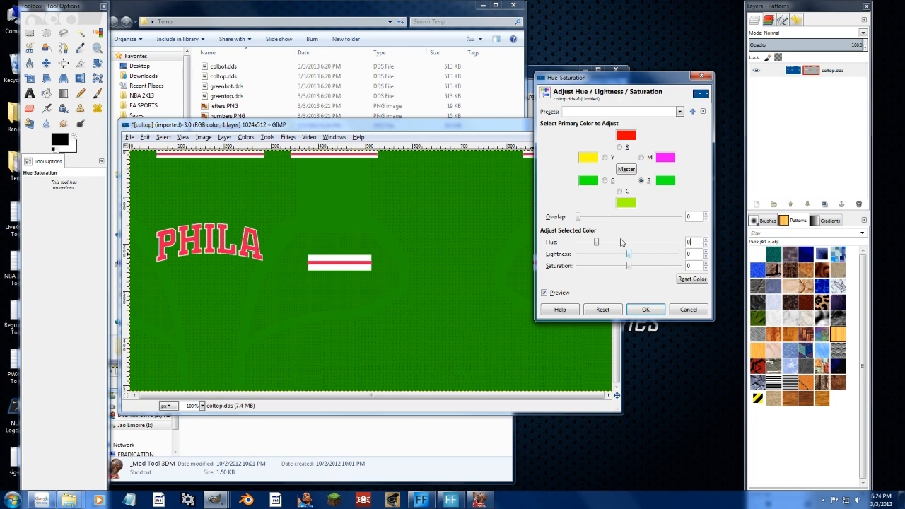
click(645, 309)
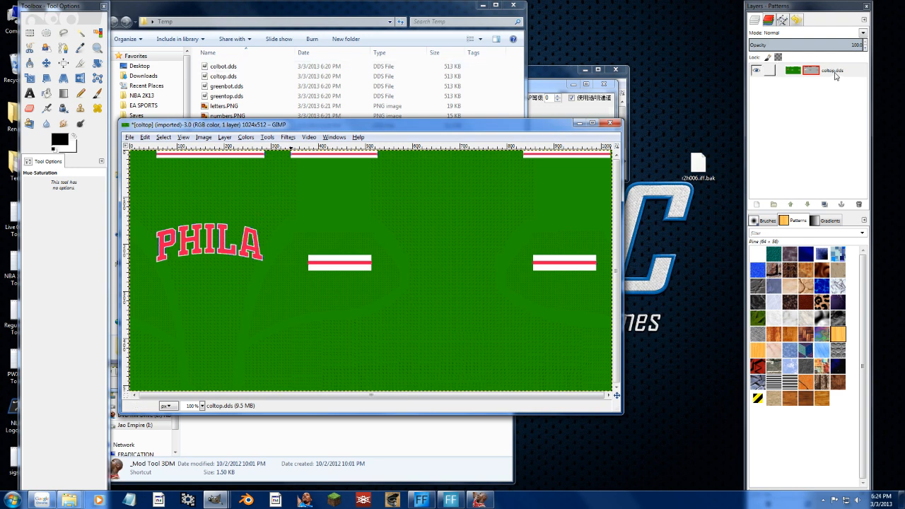
right_click(809, 70)
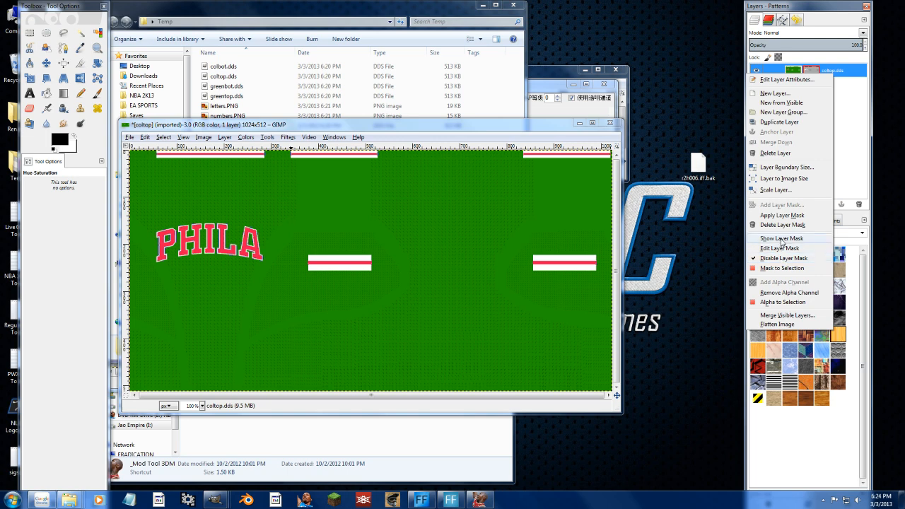
click(781, 237)
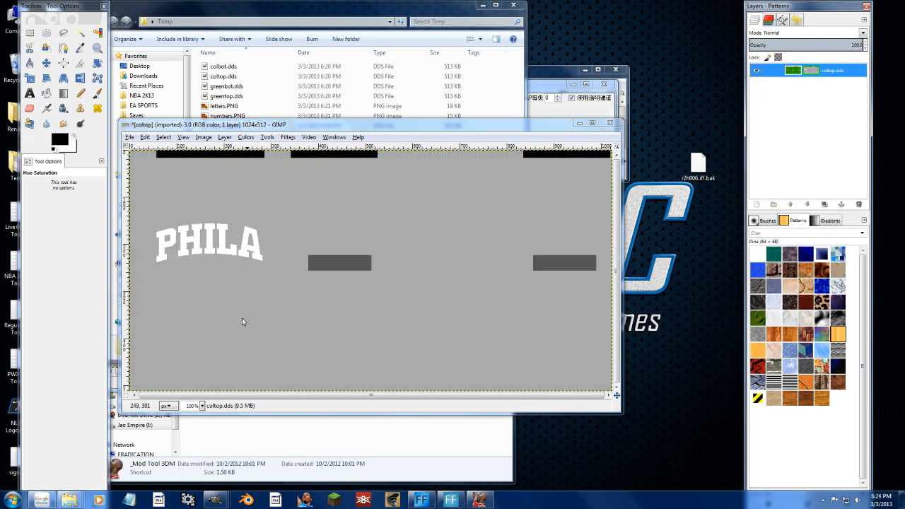
Step: Hide the mask, export the green top over coltop.dds, and close without saving
right_click(832, 70)
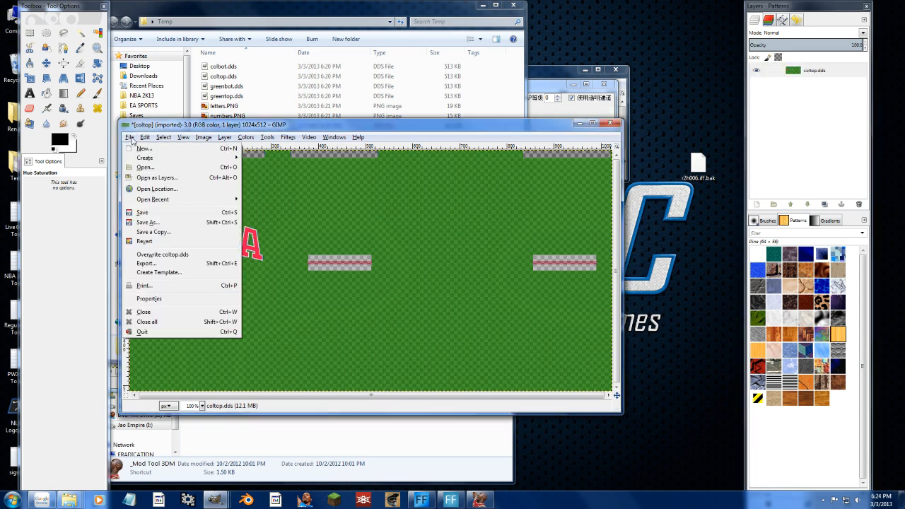
mouse_move(147, 263)
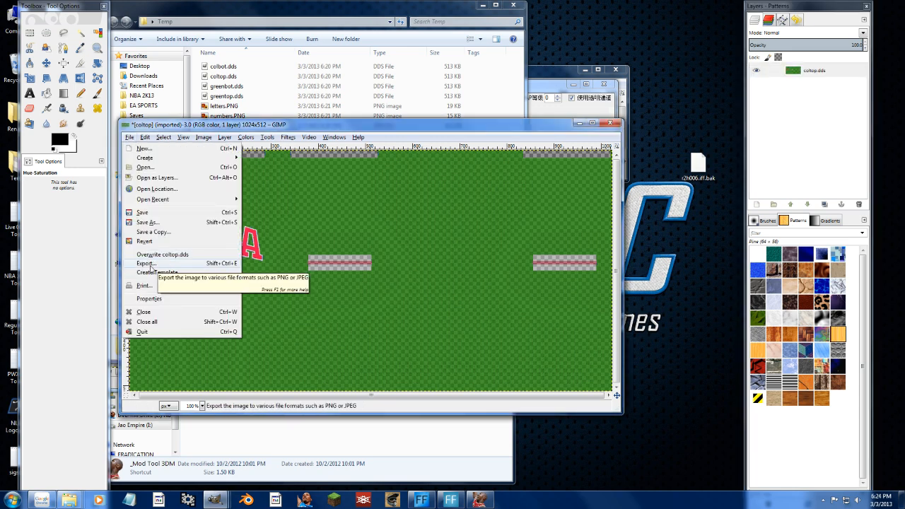
click(146, 263)
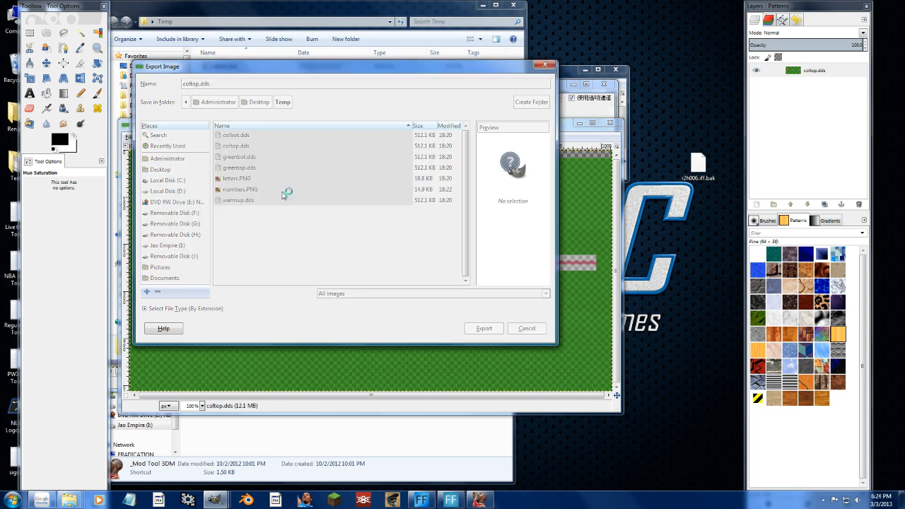
click(483, 328)
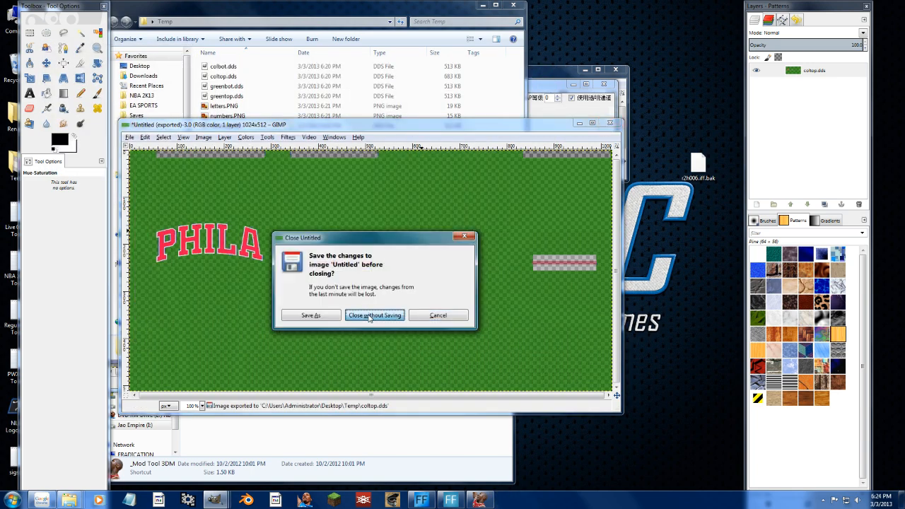
click(374, 315)
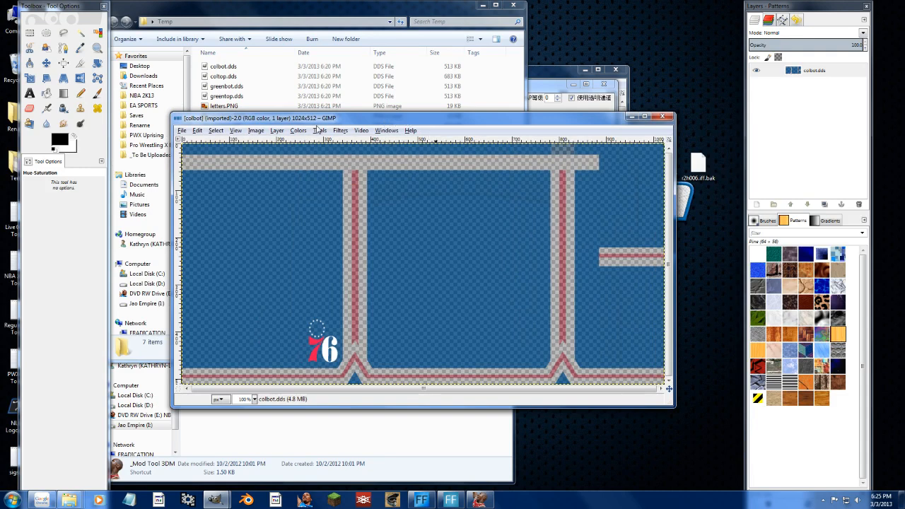
Step: Add a layer mask to the colbot layer, try Color Balance, then reselect the layer
right_click(813, 70)
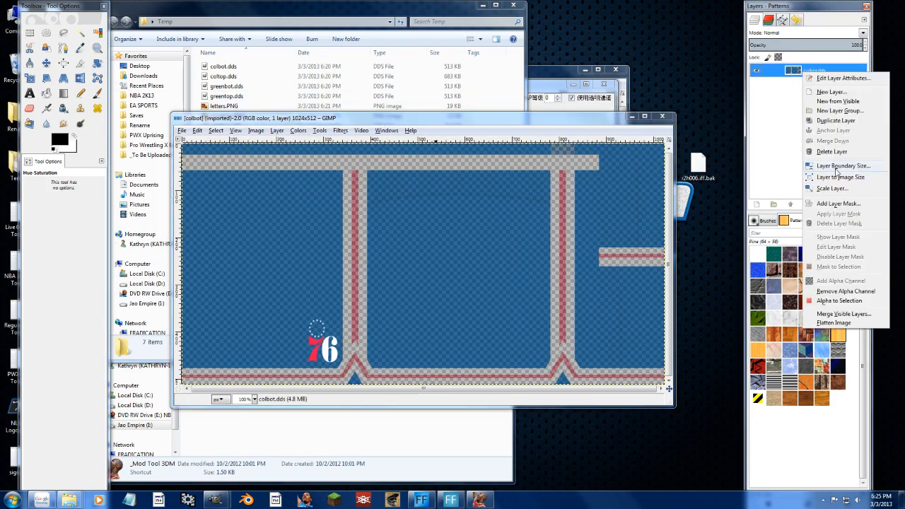
click(838, 203)
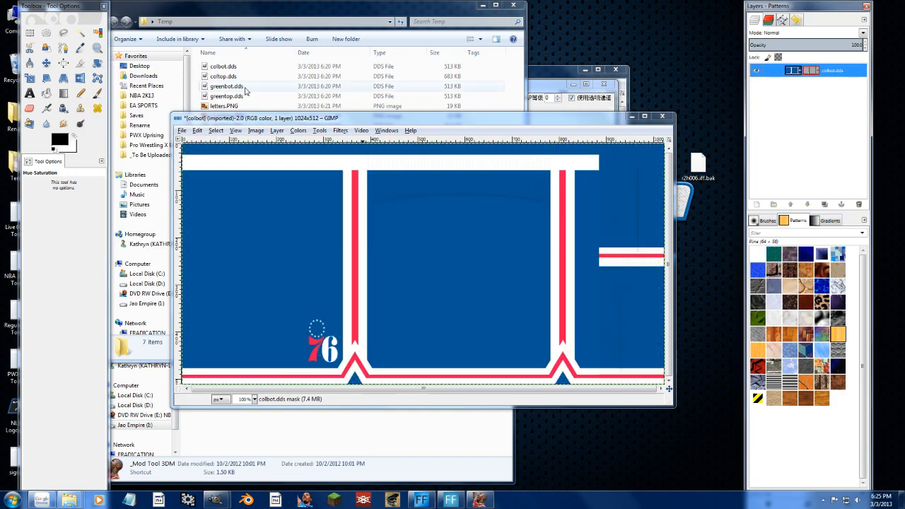
click(298, 130)
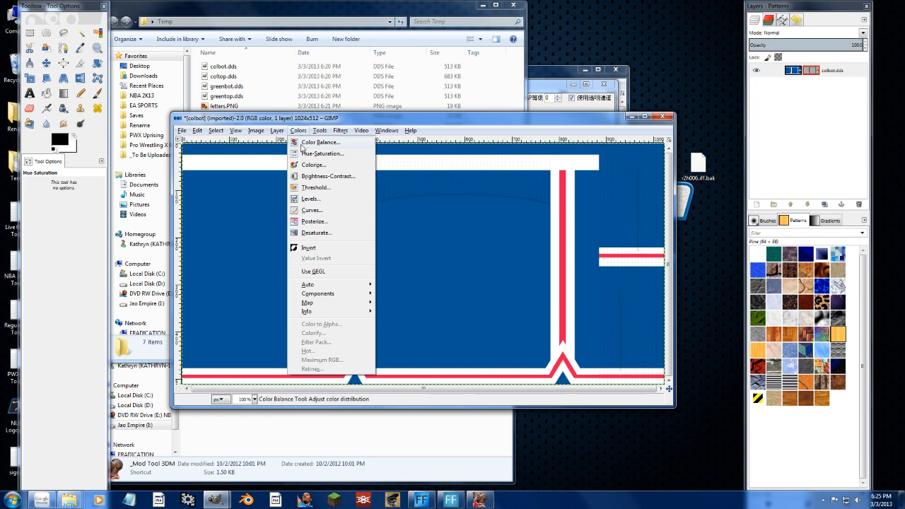
click(323, 154)
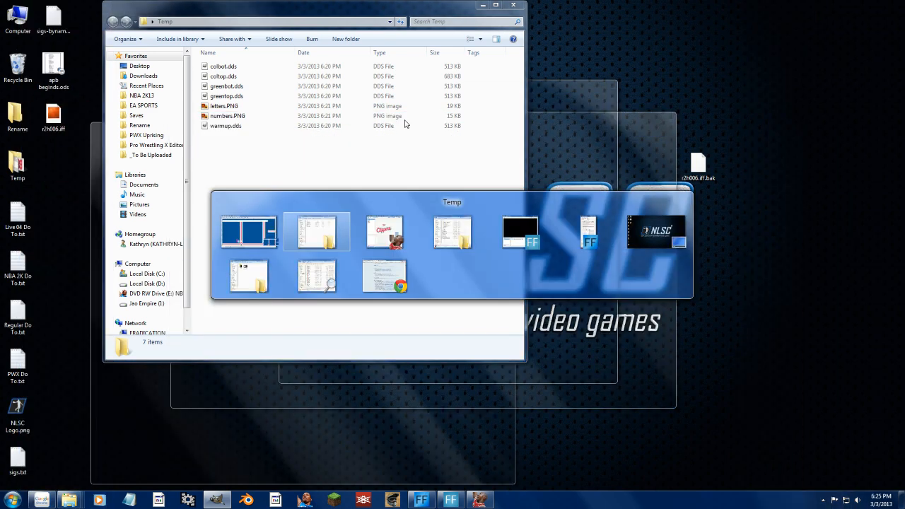
click(340, 130)
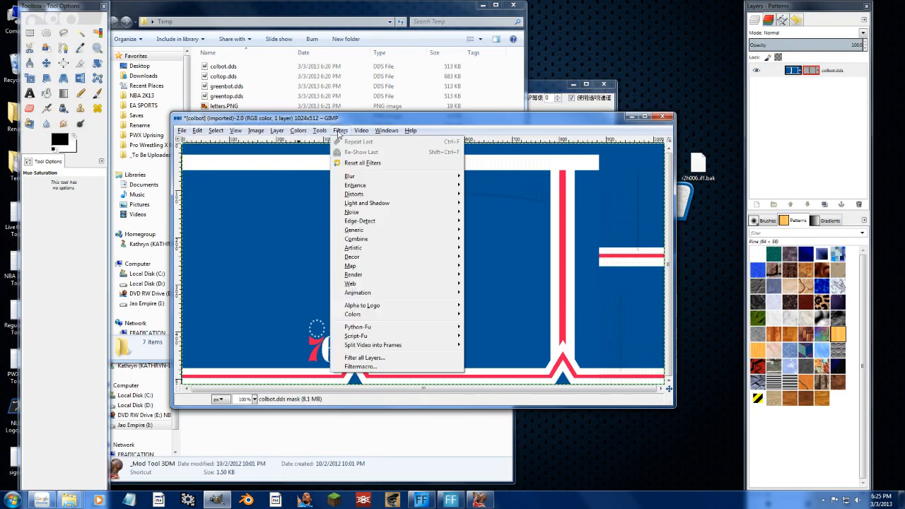
click(297, 130)
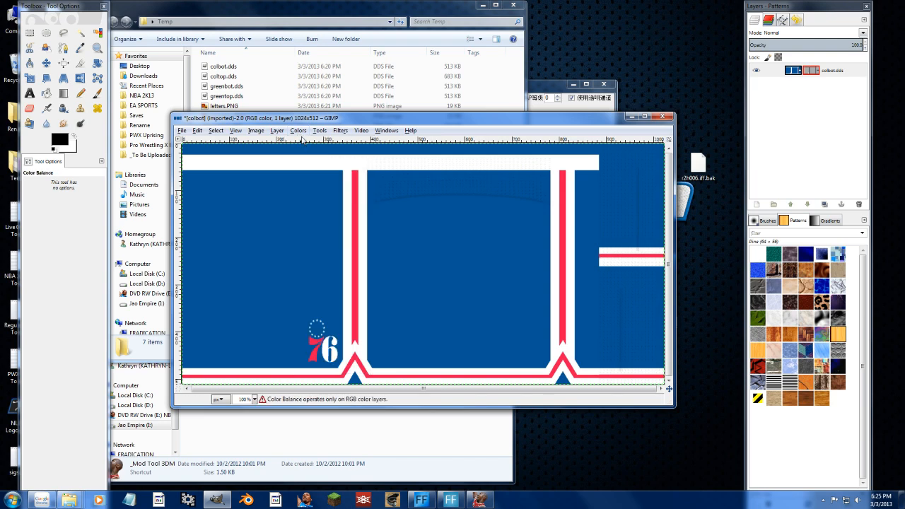
mouse_move(373, 401)
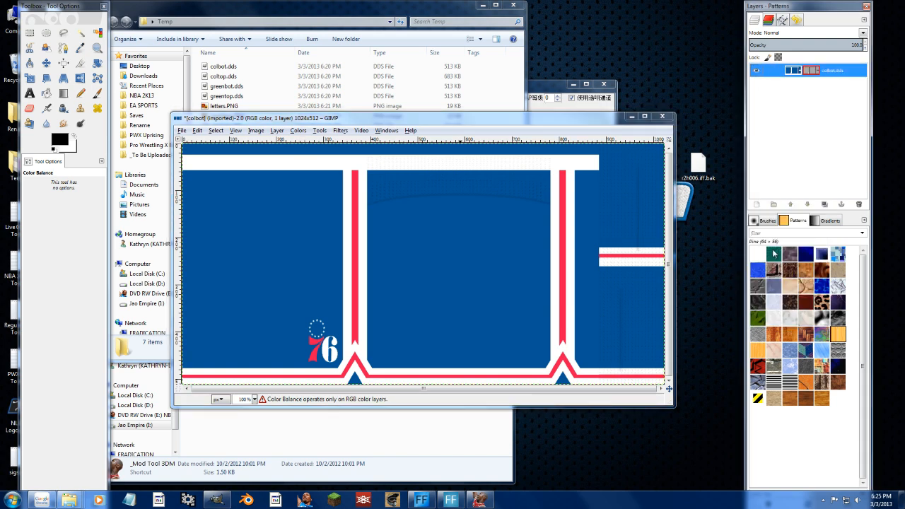
right_click(798, 70)
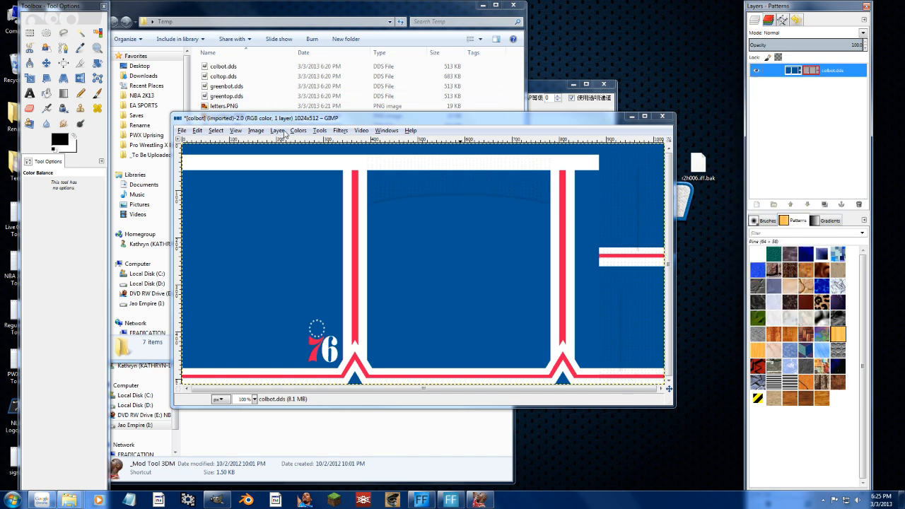
click(298, 130)
text(-100)
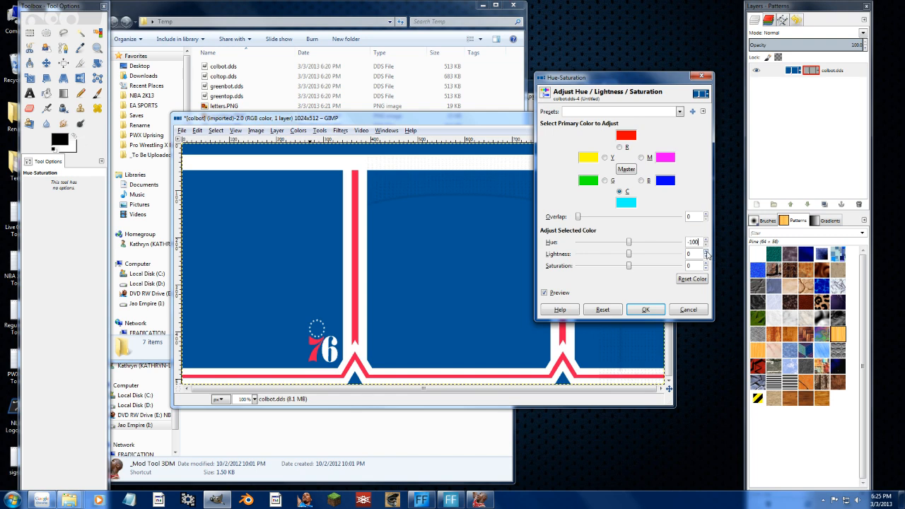
Step: Apply the green hue shift and export colbot.dds as BC3/DXT5 with mipmaps, then close
click(643, 309)
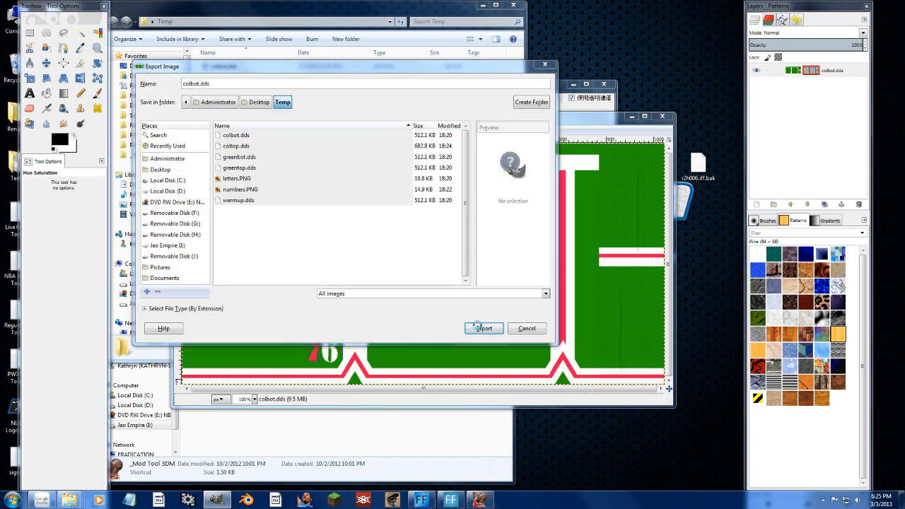
click(483, 328)
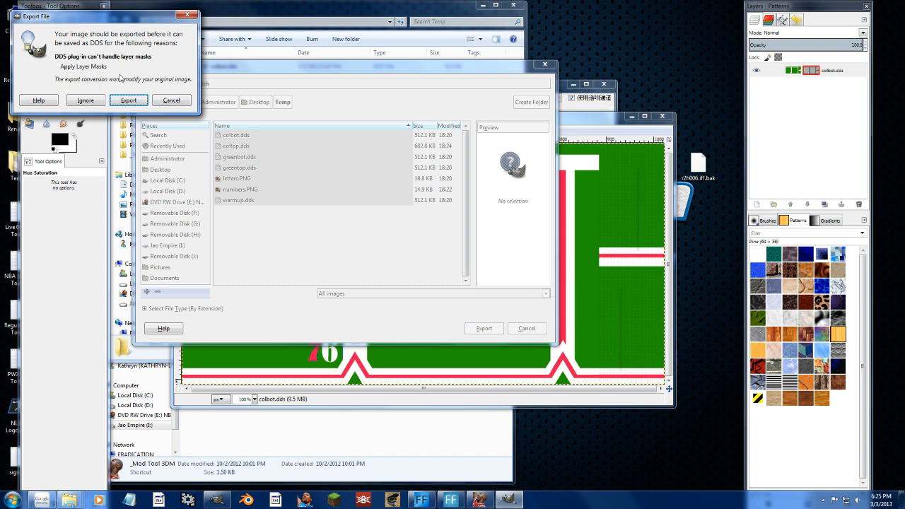
click(129, 99)
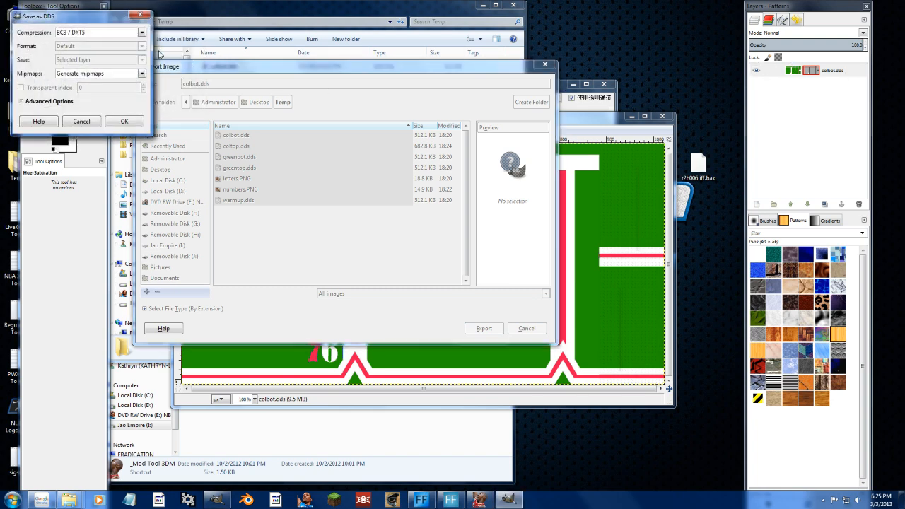
click(124, 120)
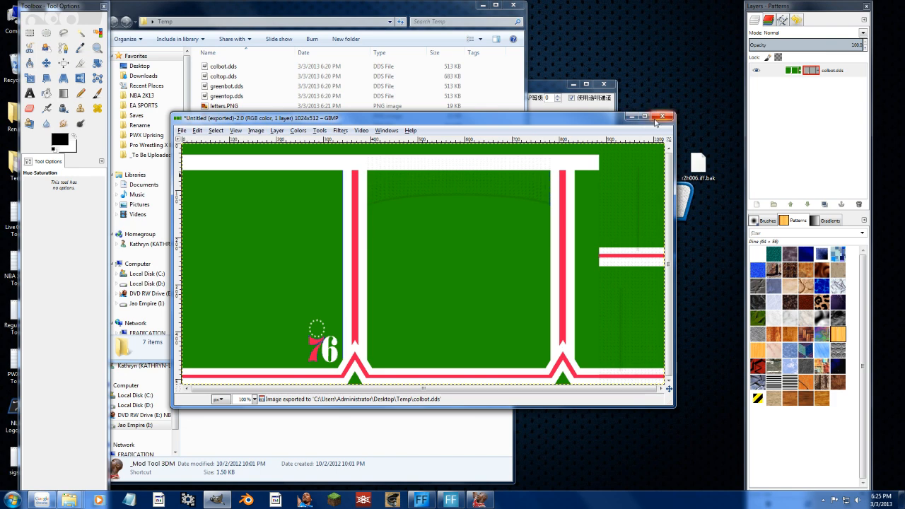
click(663, 116)
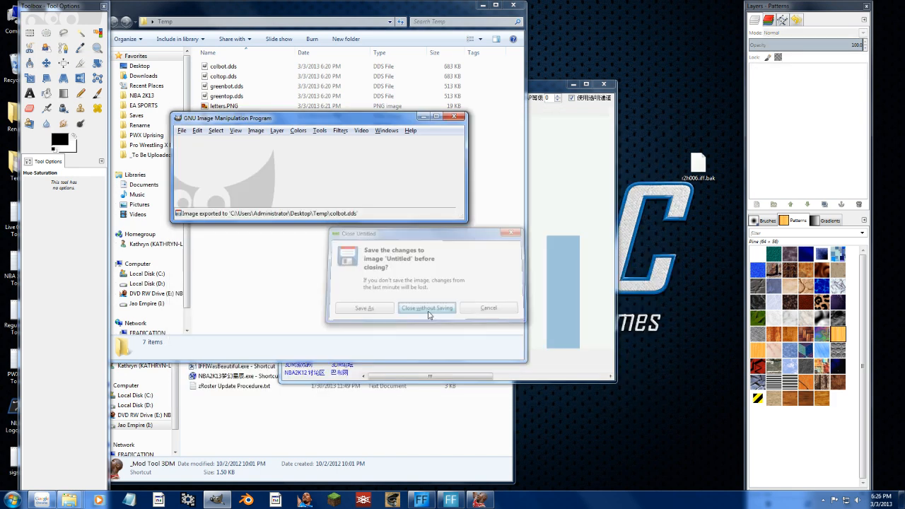
Step: Discard the GIMP image and replace the Clippers texture with greentop.dds
click(427, 307)
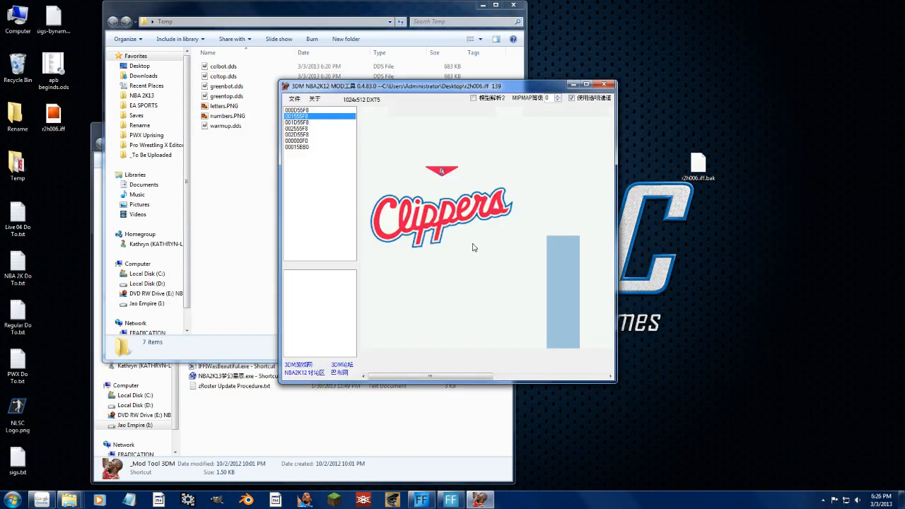
right_click(474, 247)
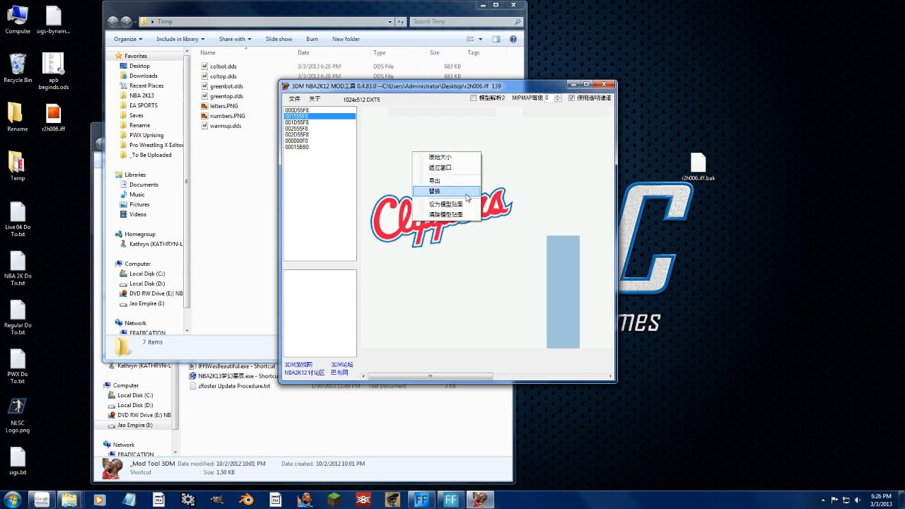
click(436, 191)
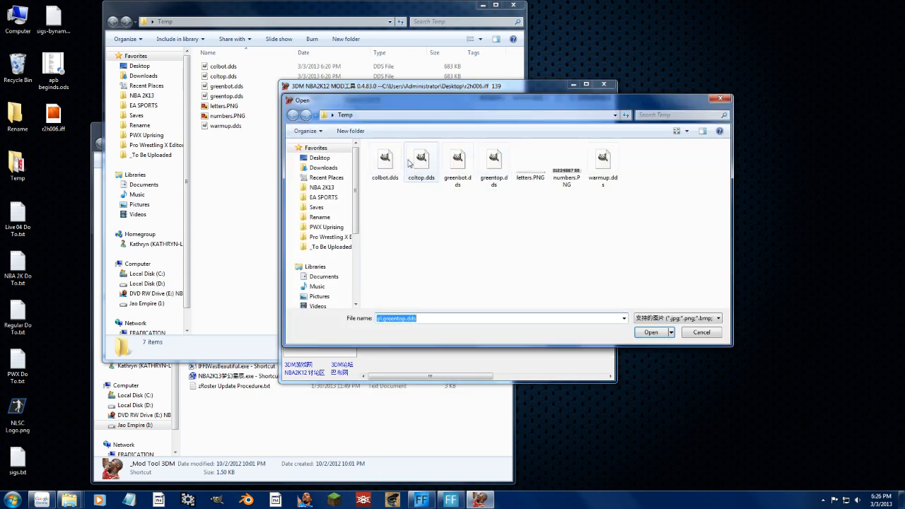
click(649, 332)
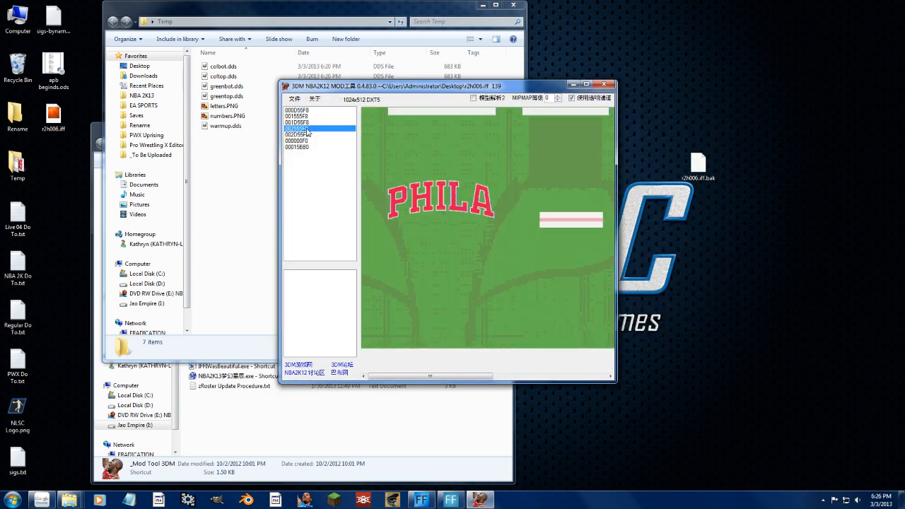
Step: Preview the green PHILA bottom and top textures, then save r2h006.iff over the original
click(296, 128)
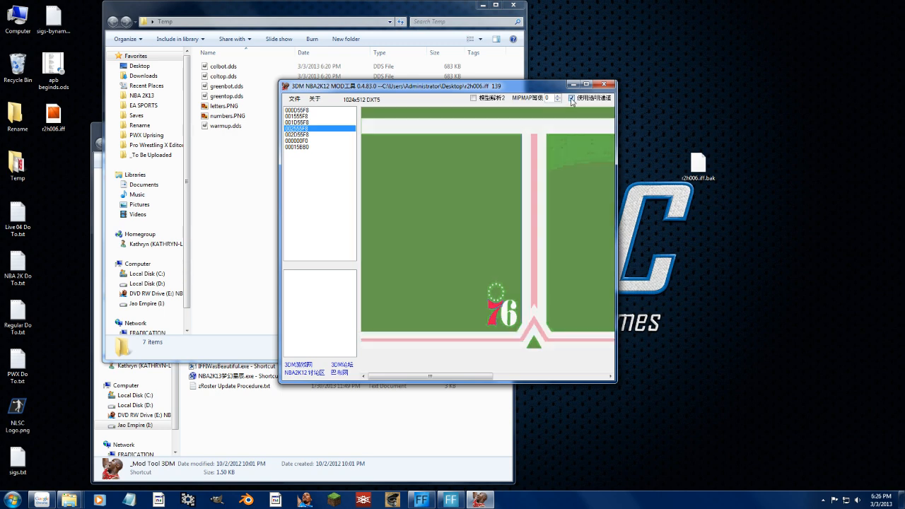
click(297, 122)
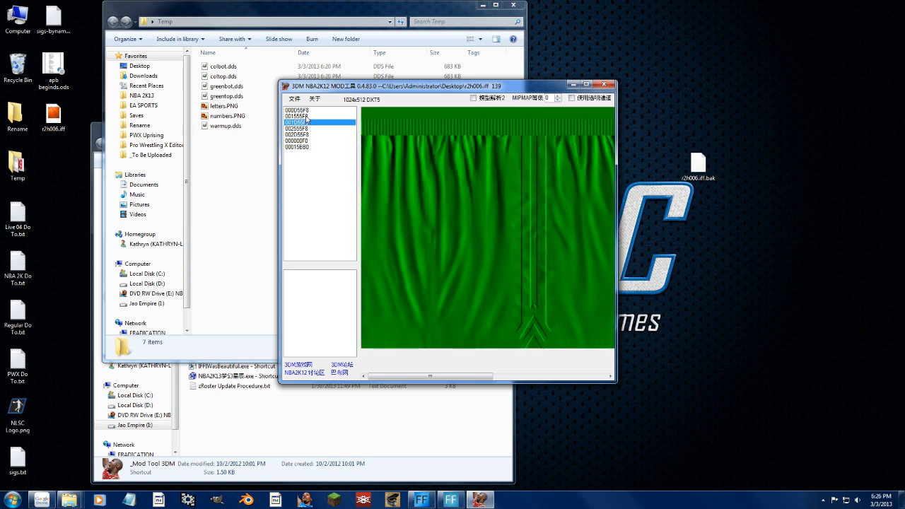
click(298, 116)
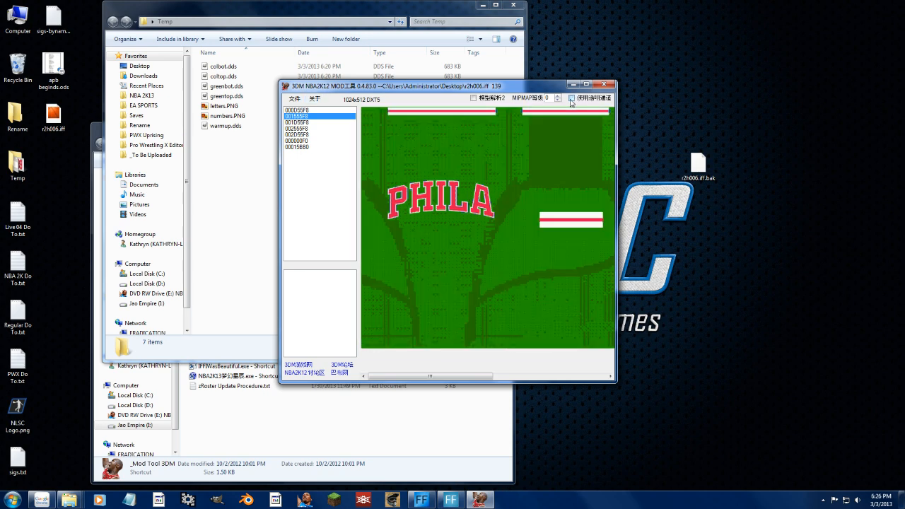
click(295, 99)
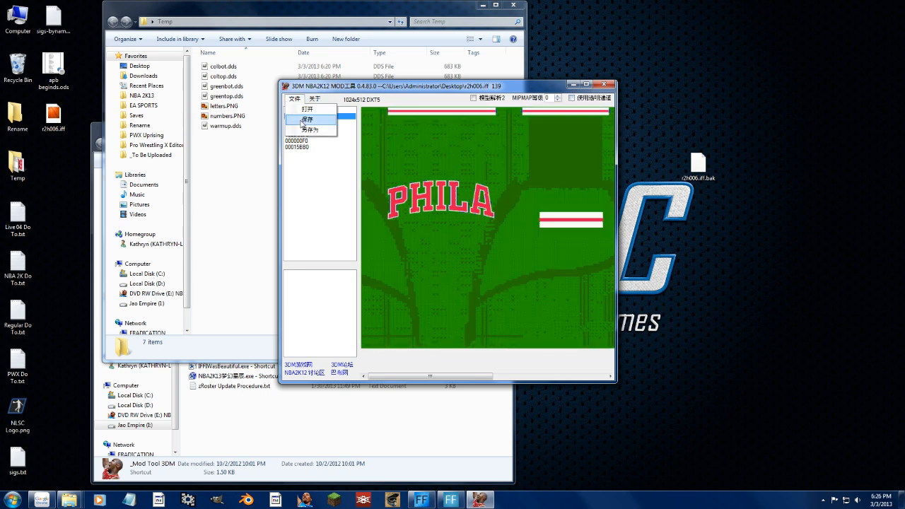
click(308, 119)
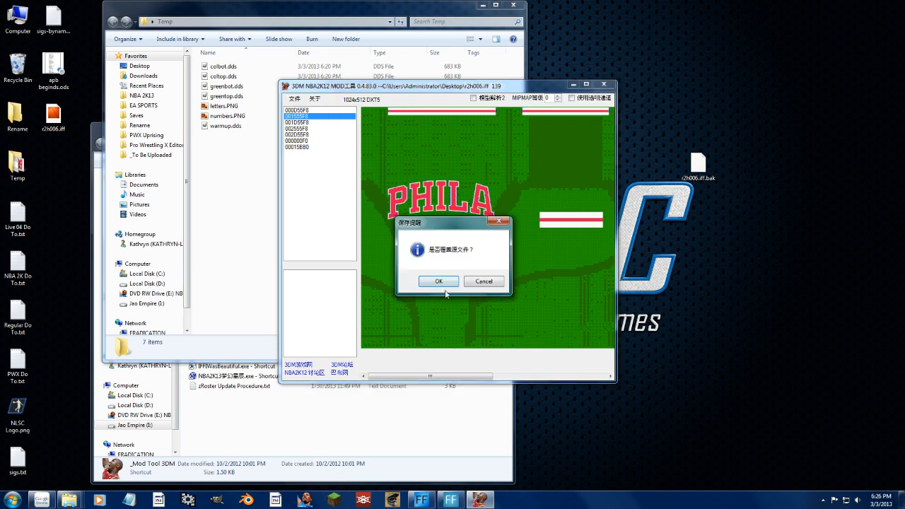
click(438, 281)
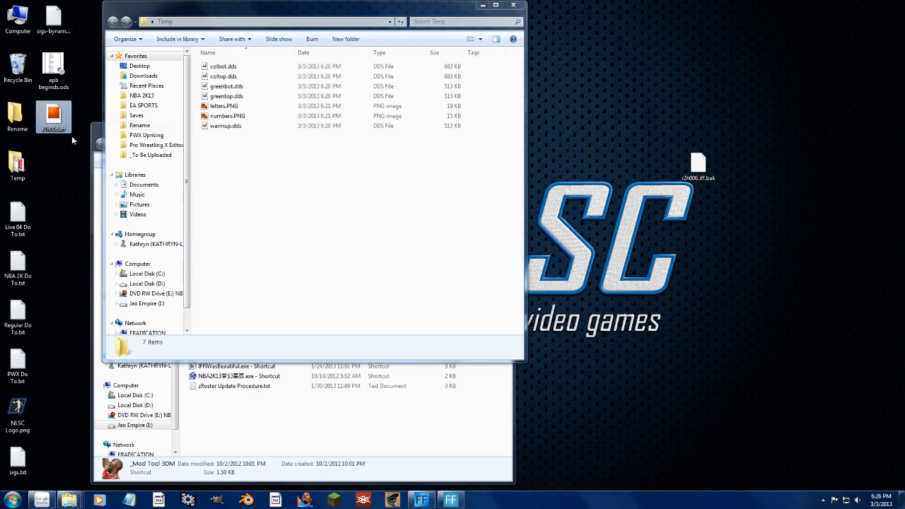
mouse_move(54, 115)
text(5)
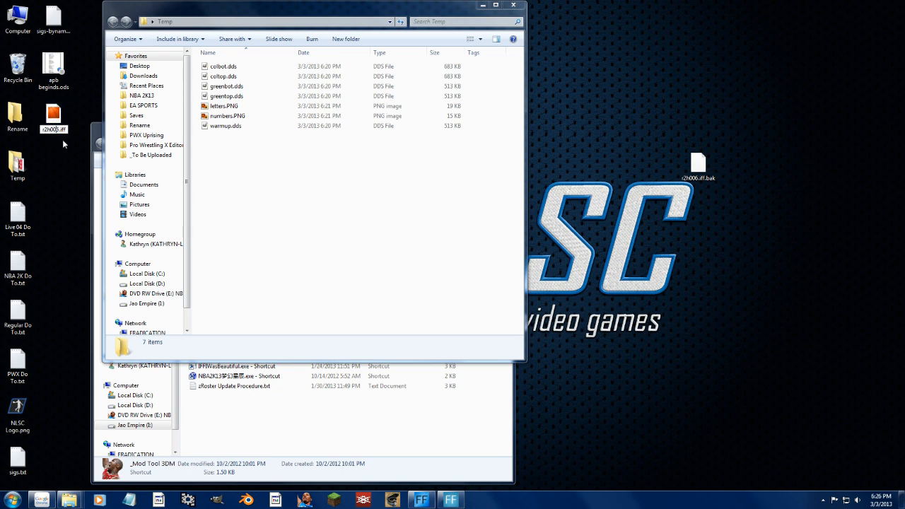
Step: Rename the desktop IFF to ux000.iff and find ux000.iff in the NBA 2K13 folder
click(53, 116)
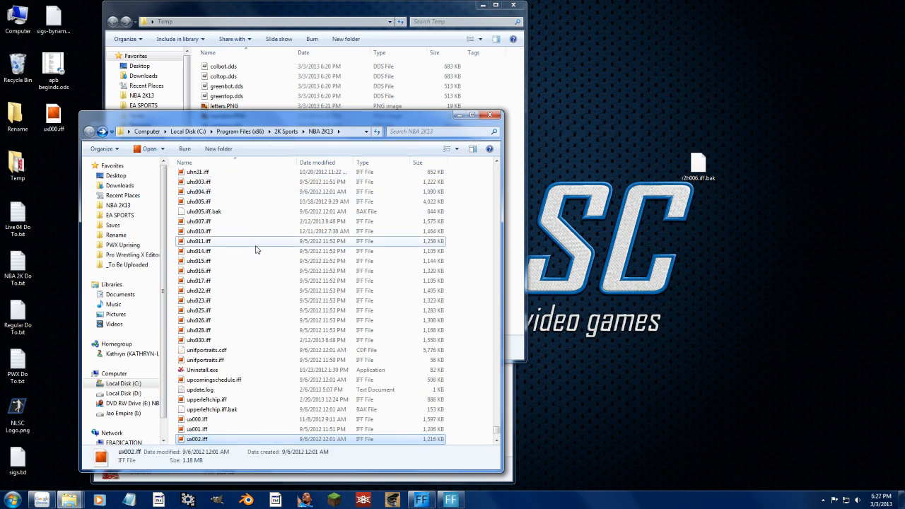
click(197, 419)
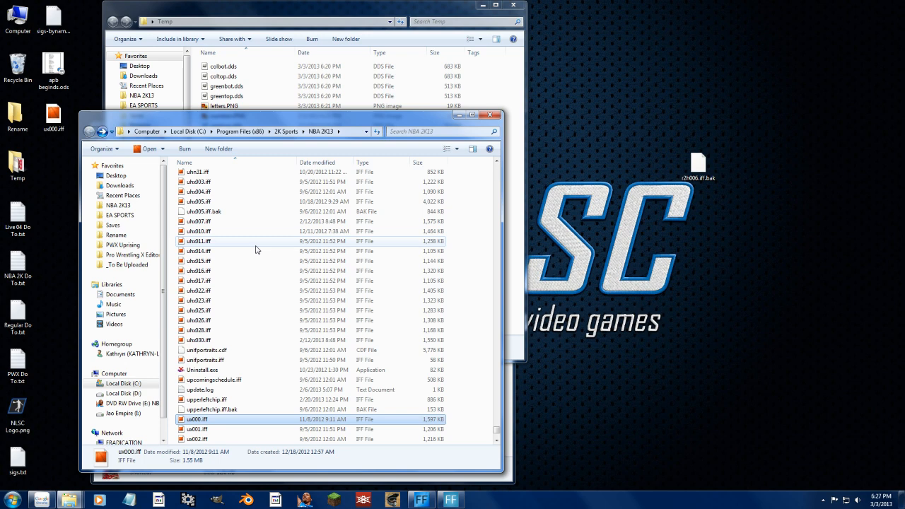
scroll(down, 3)
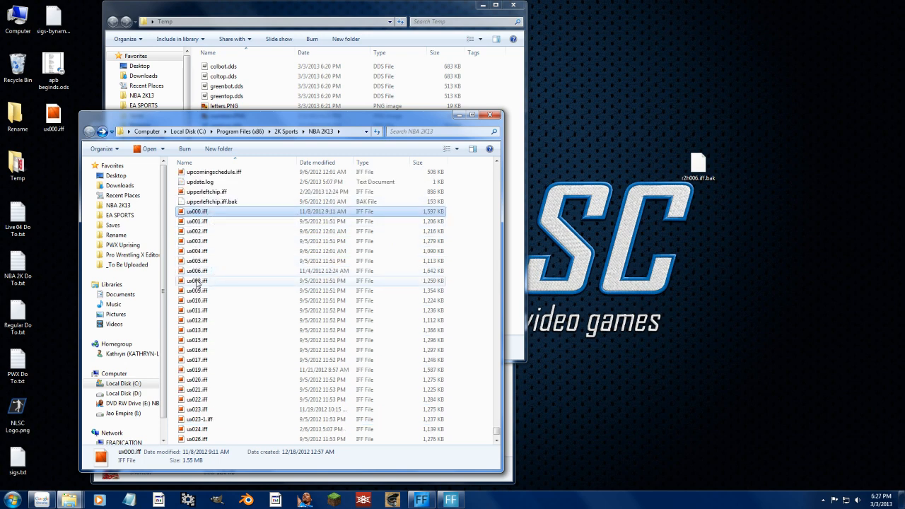
mouse_move(198, 280)
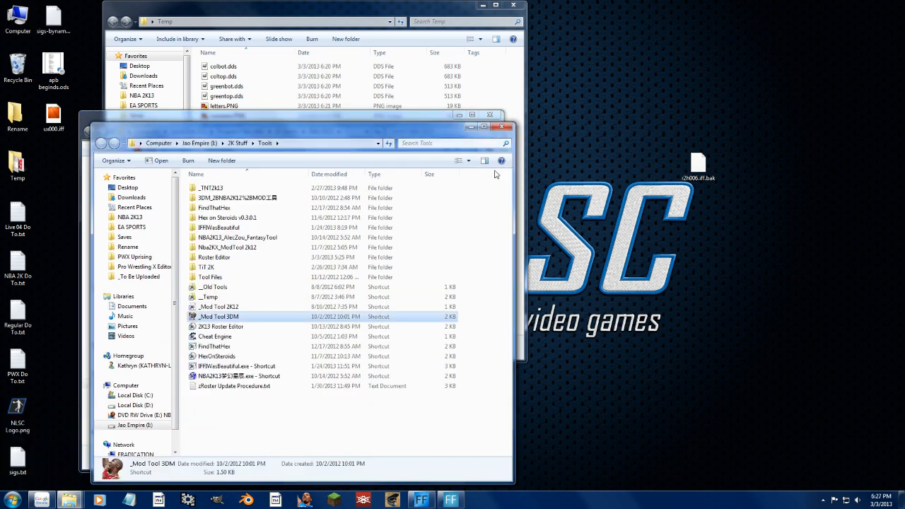
Step: Launch the 2K13 Roster Editor with the zCurrent2CeltsRetro.ROS roster and view its players table
click(221, 326)
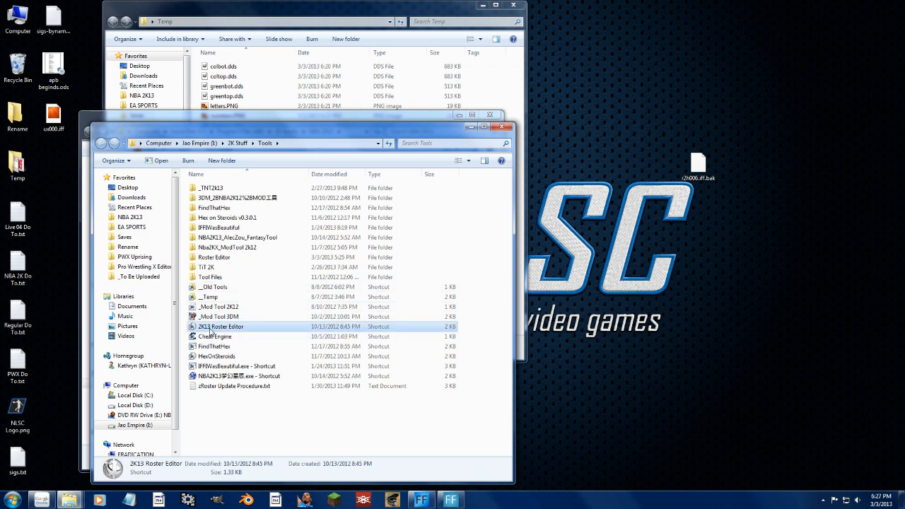
double_click(220, 326)
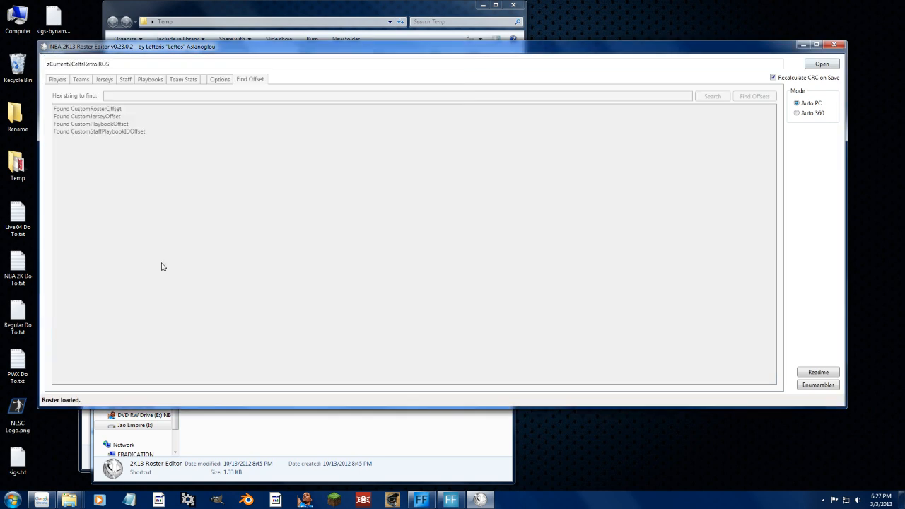
click(57, 79)
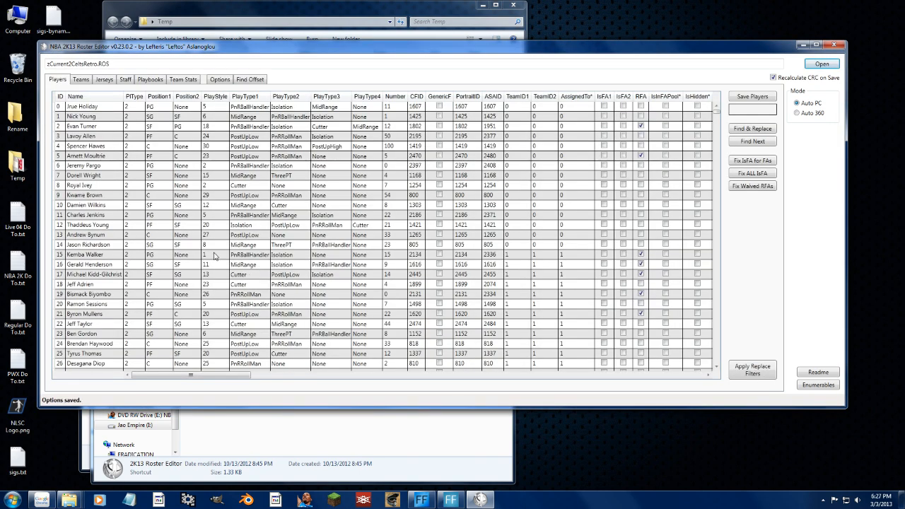
Step: Browse the Jerseys table from SixersA down to the 2013 and 2012 EastASH Art fields
click(104, 78)
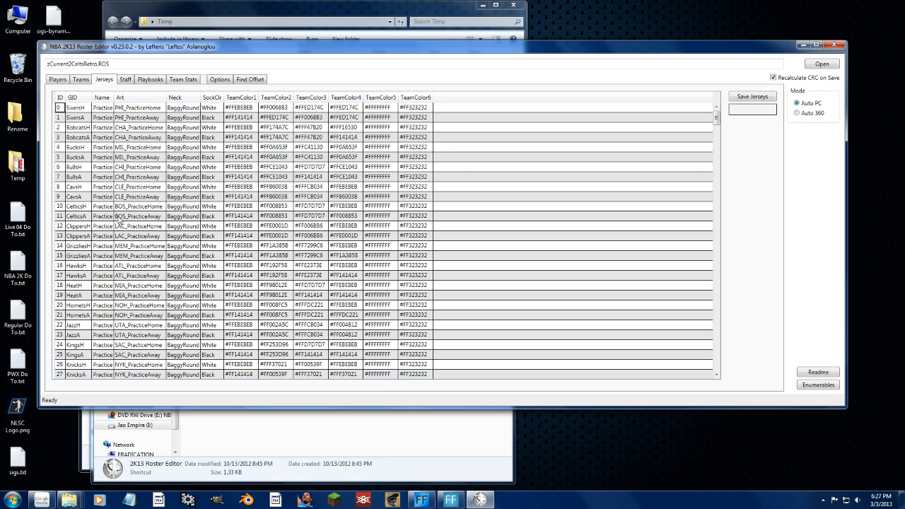
click(76, 117)
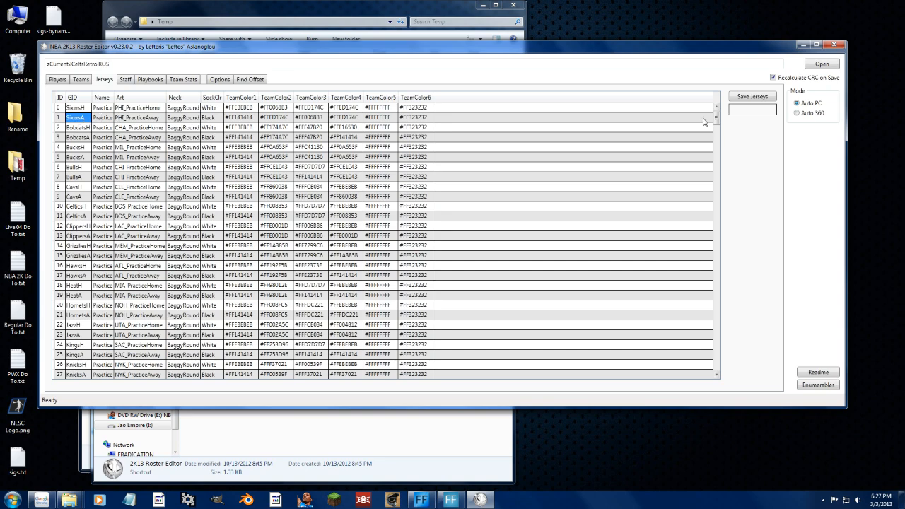
scroll(down, 3)
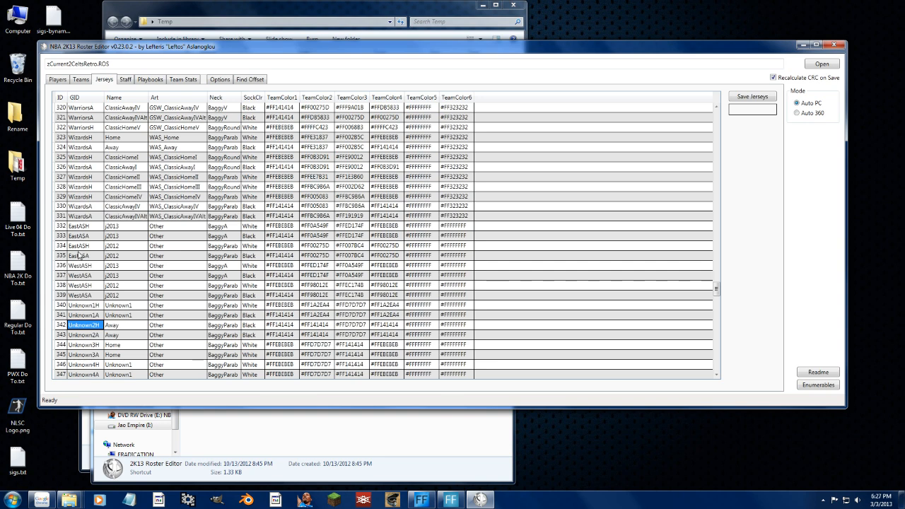
mouse_move(182, 181)
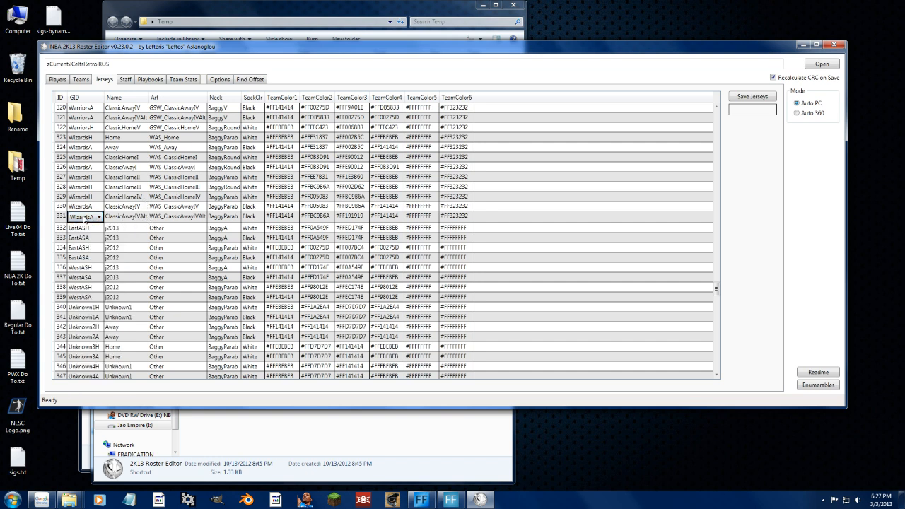
click(180, 216)
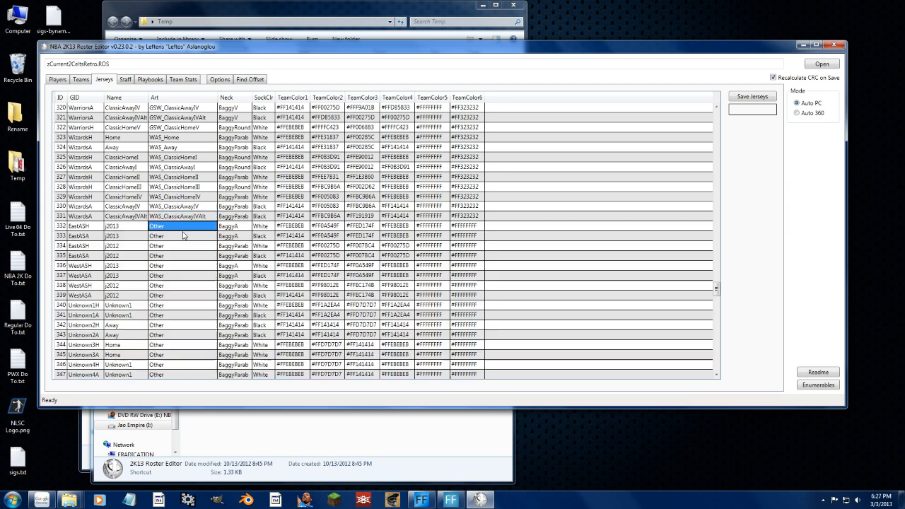
click(181, 245)
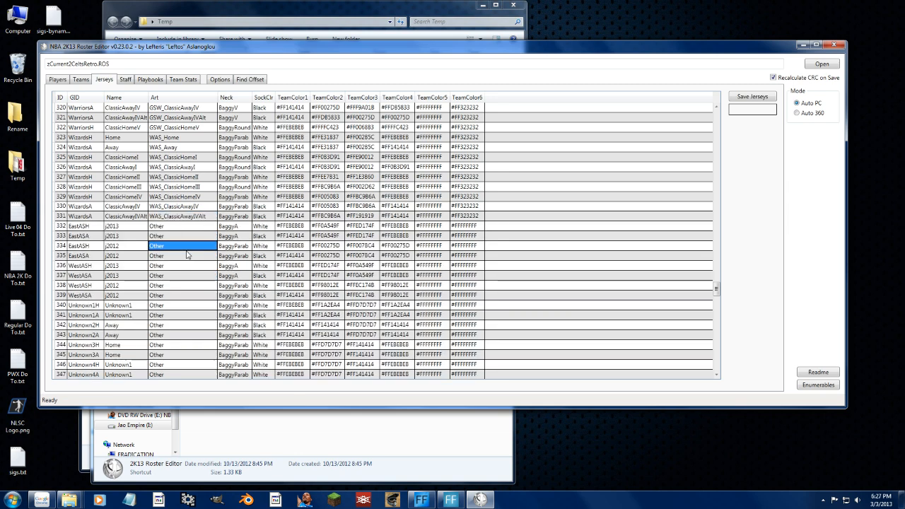